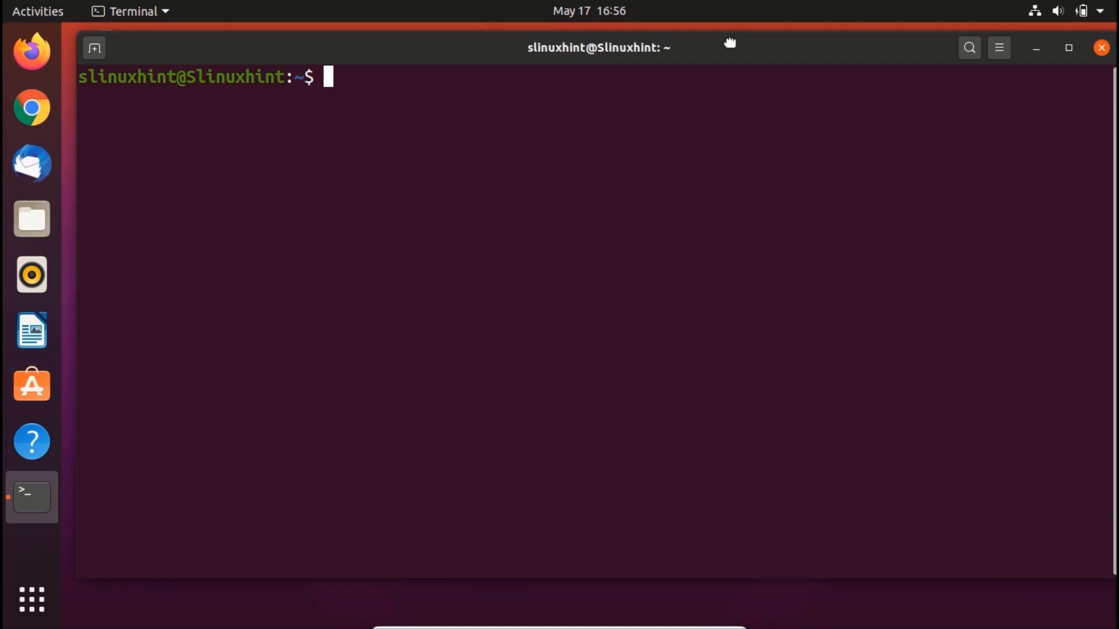
- Refresh the package lists with sudo apt update, then begin the next sudo apt command
{"action": "type", "text": "sudo apt update"}
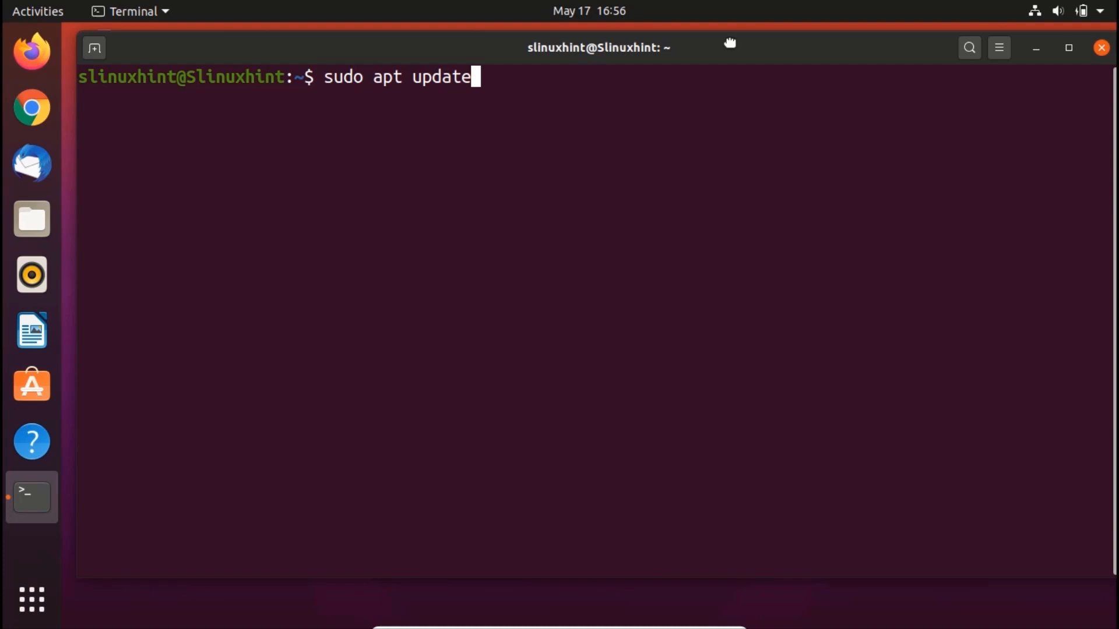
{"action": "key", "text": "Return"}
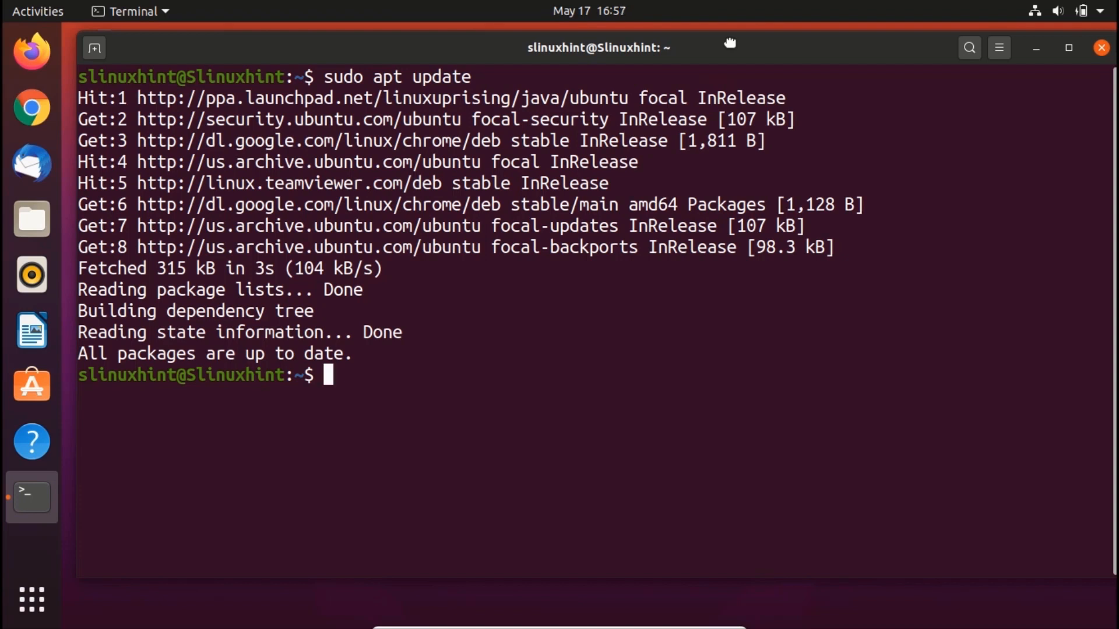
{"action": "type", "text": "c"}
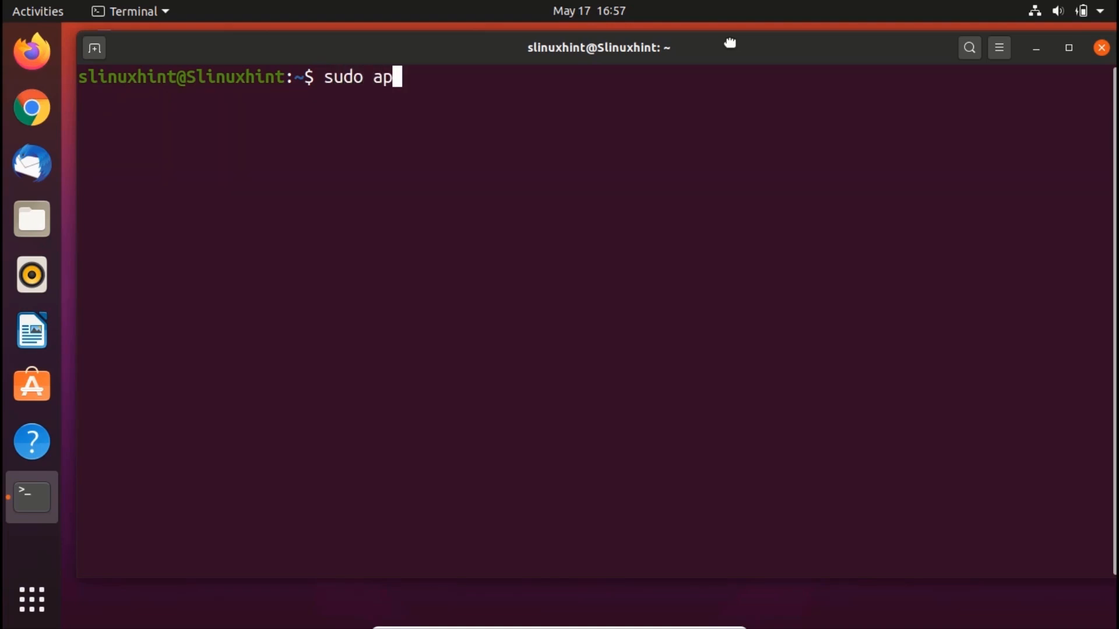
- Search the package cache for tomcat, listing tomcat9, tomcat9-admin, docs and examples
{"action": "type", "text": "t-ca"}
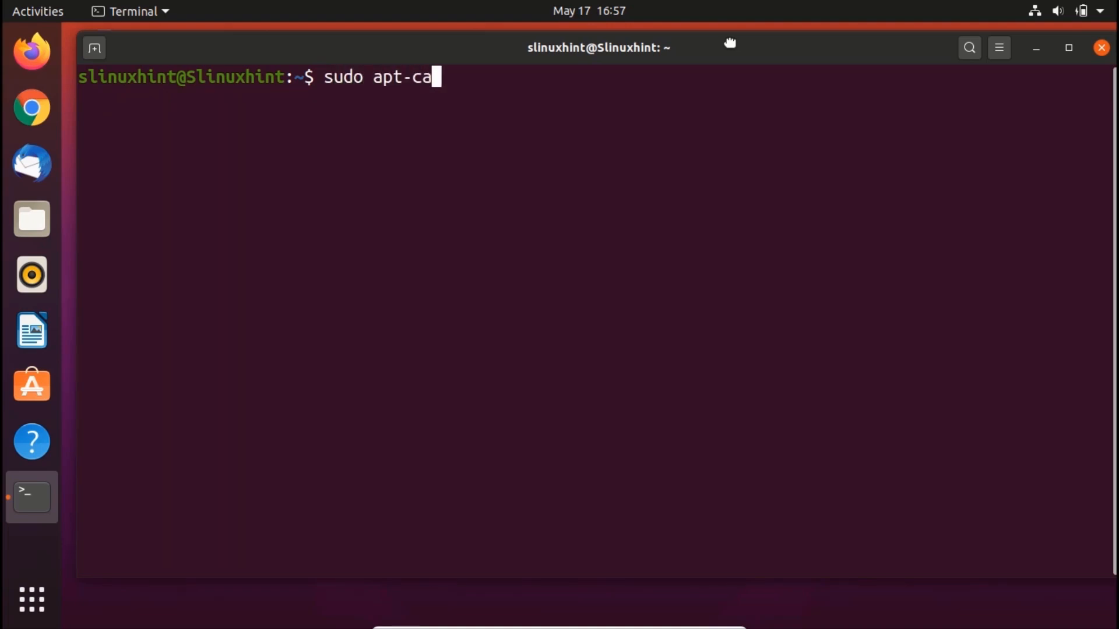
{"action": "type", "text": "che sea"}
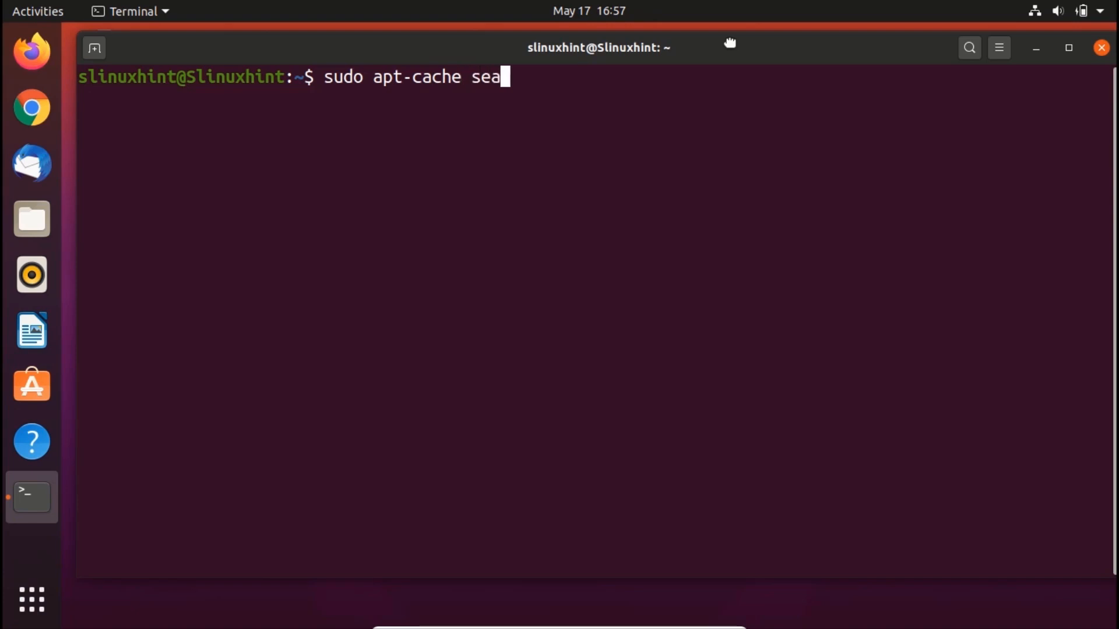
{"action": "type", "text": "rch tom"}
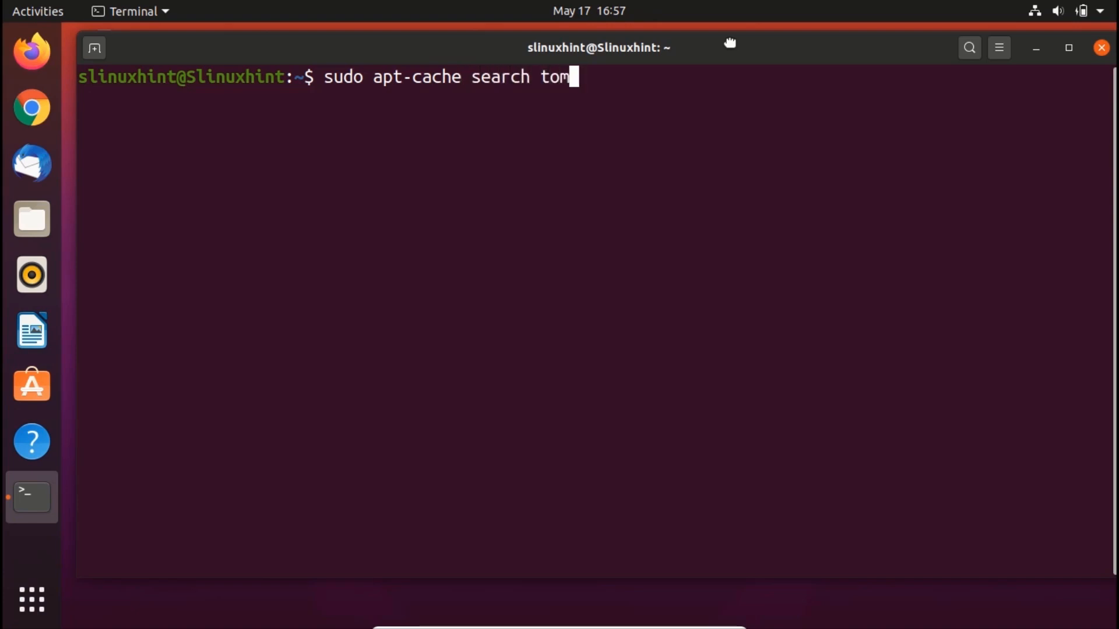
{"action": "key", "text": "Return"}
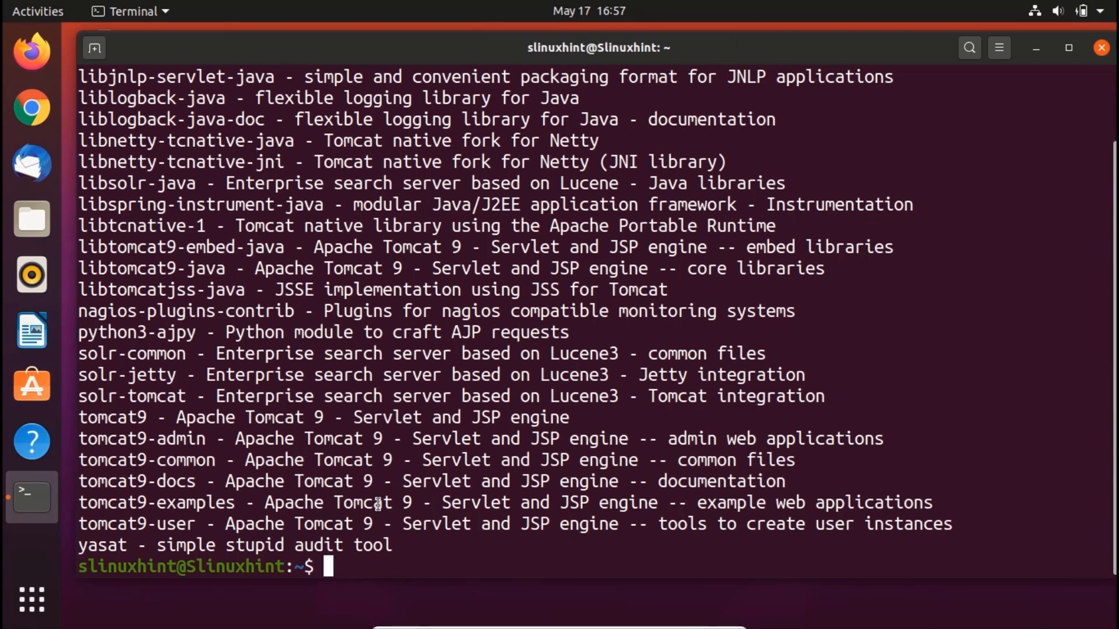
{"action": "mouse_move", "coordinate": [872, 370]}
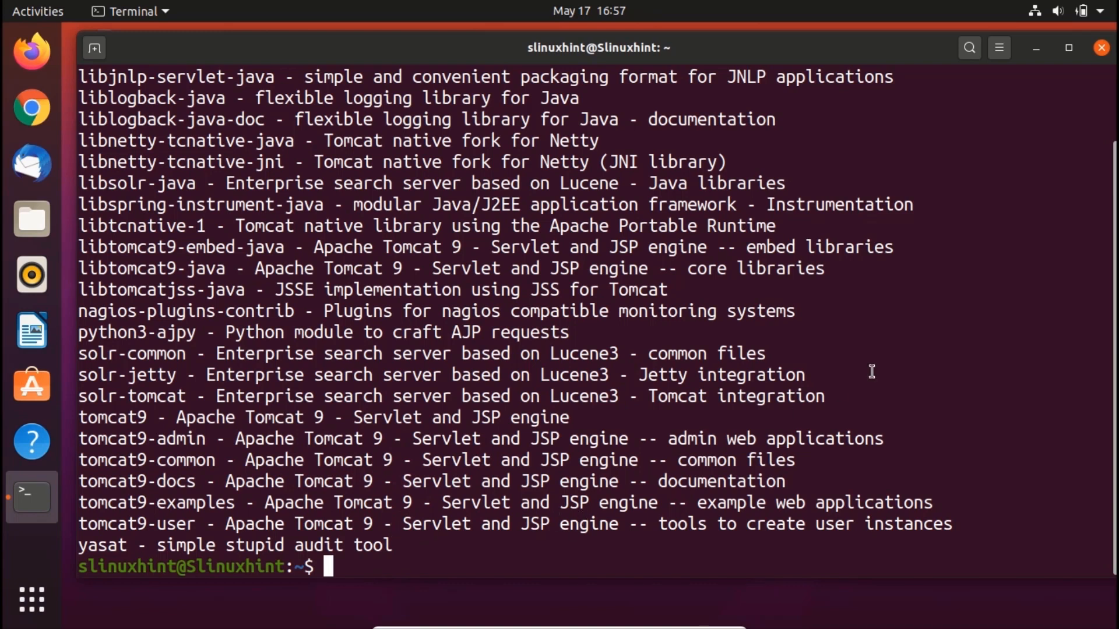
{"action": "mouse_move", "coordinate": [998, 358]}
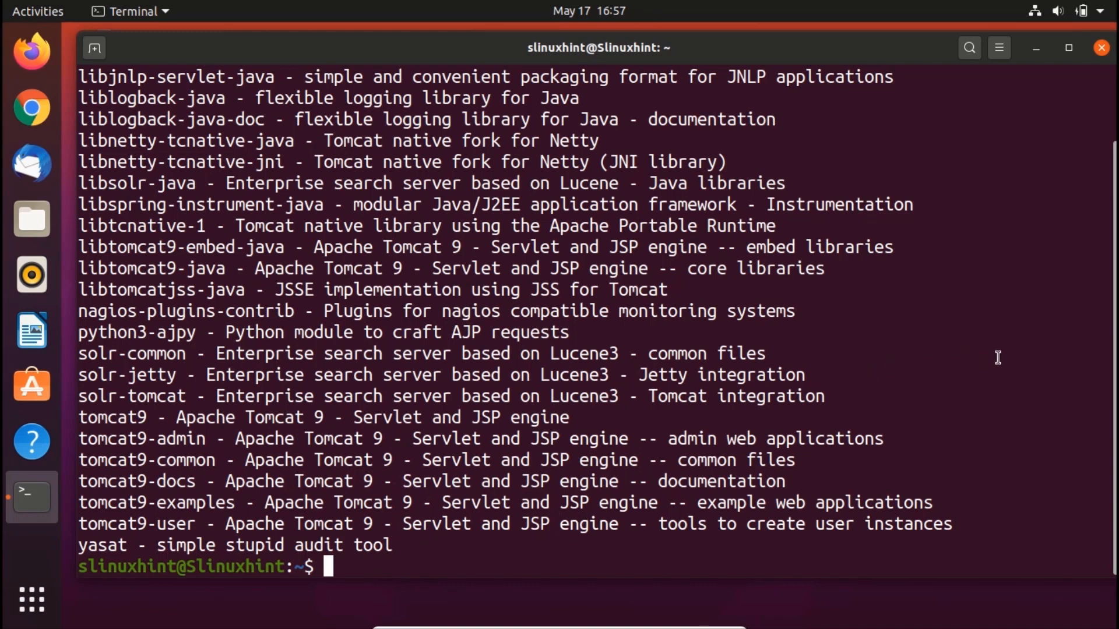
{"action": "mouse_move", "coordinate": [783, 308]}
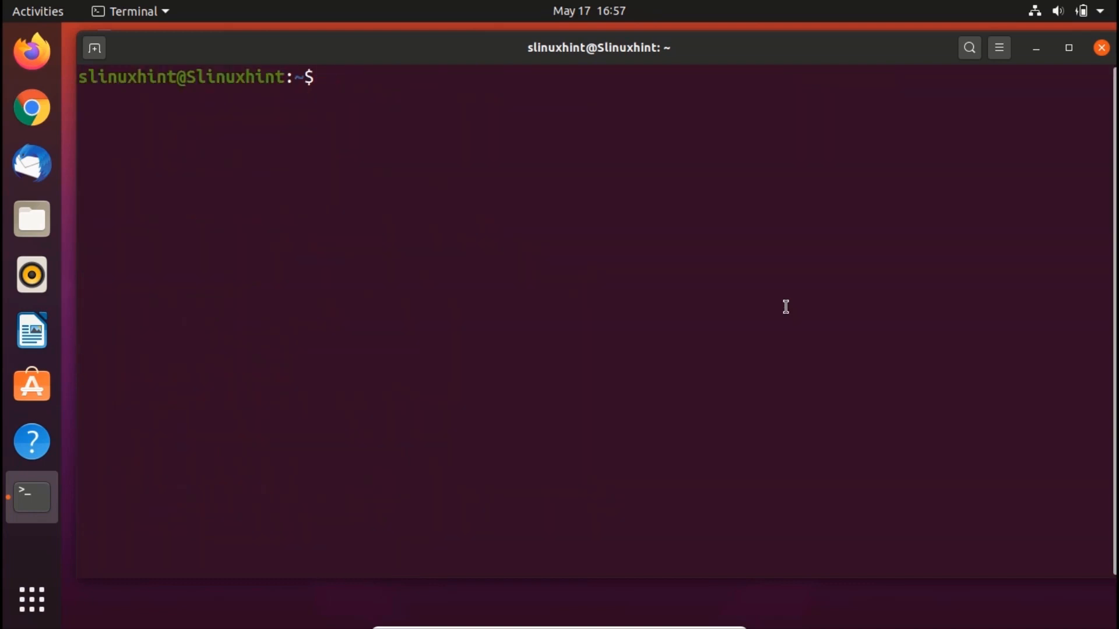
- Install tomcat9 and tomcat9-admin via sudo apt install, confirming with y
{"action": "type", "text": "sudo a"}
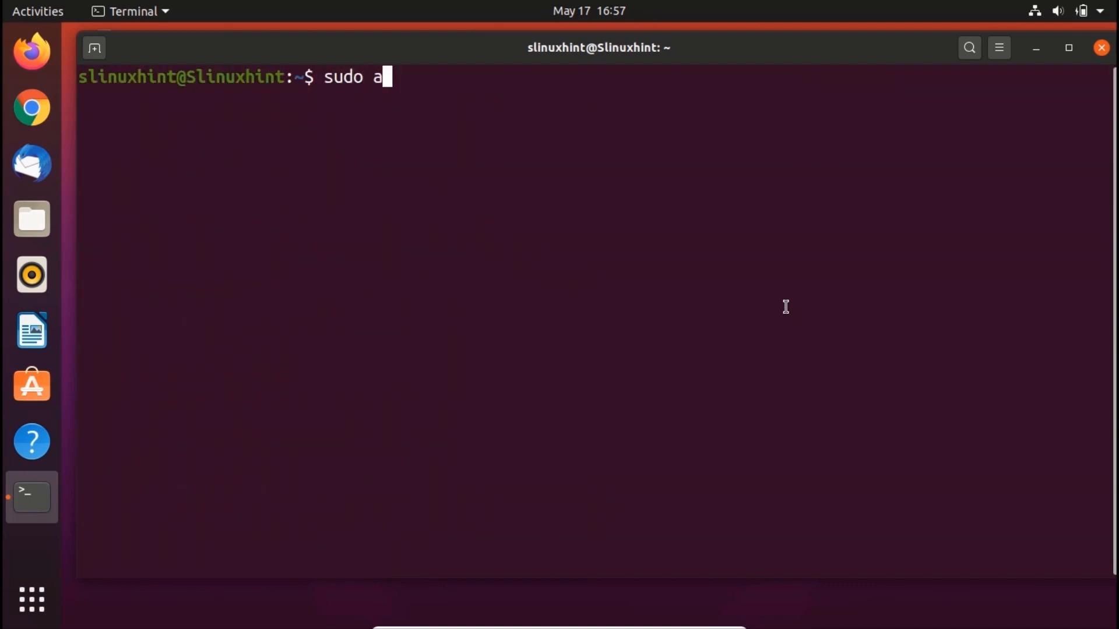
{"action": "type", "text": "pt install"}
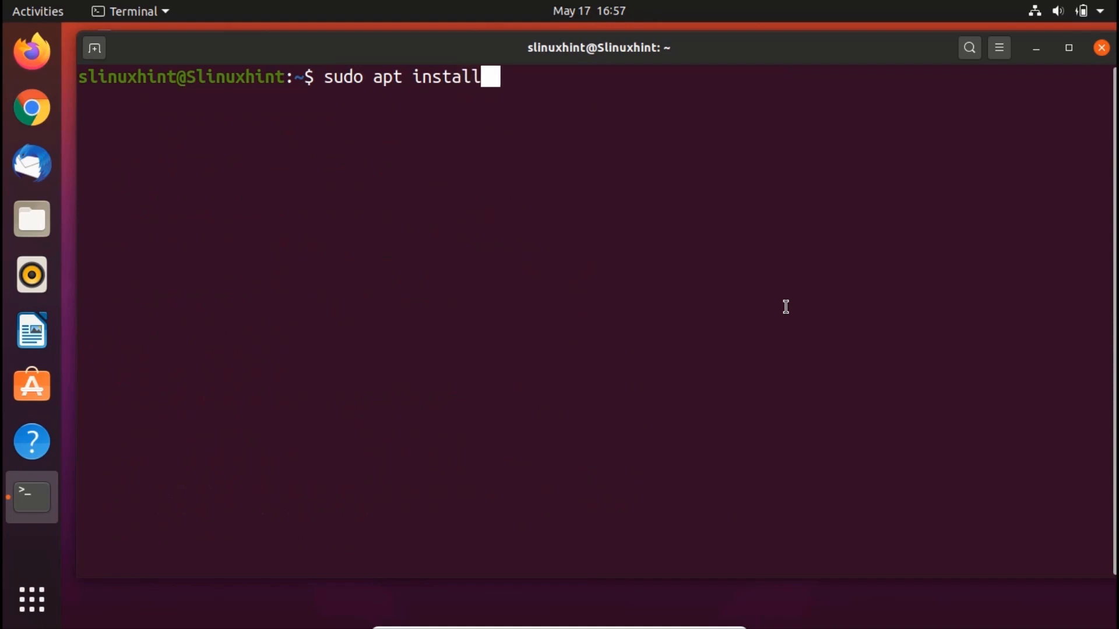
{"action": "type", "text": "tomcat tom"}
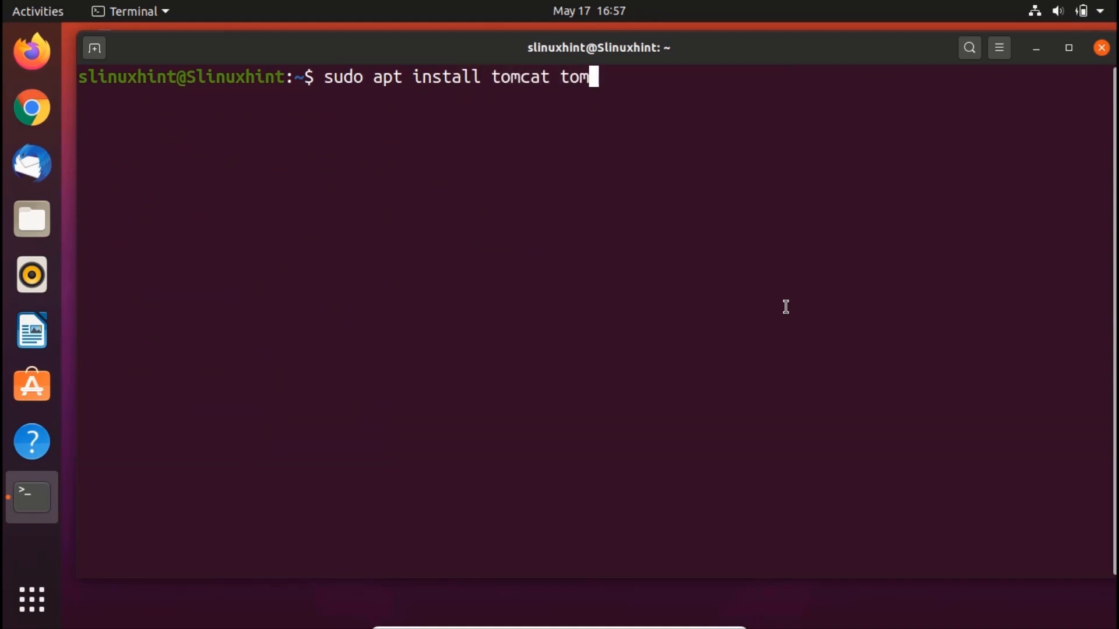
{"action": "type", "text": "cat0"}
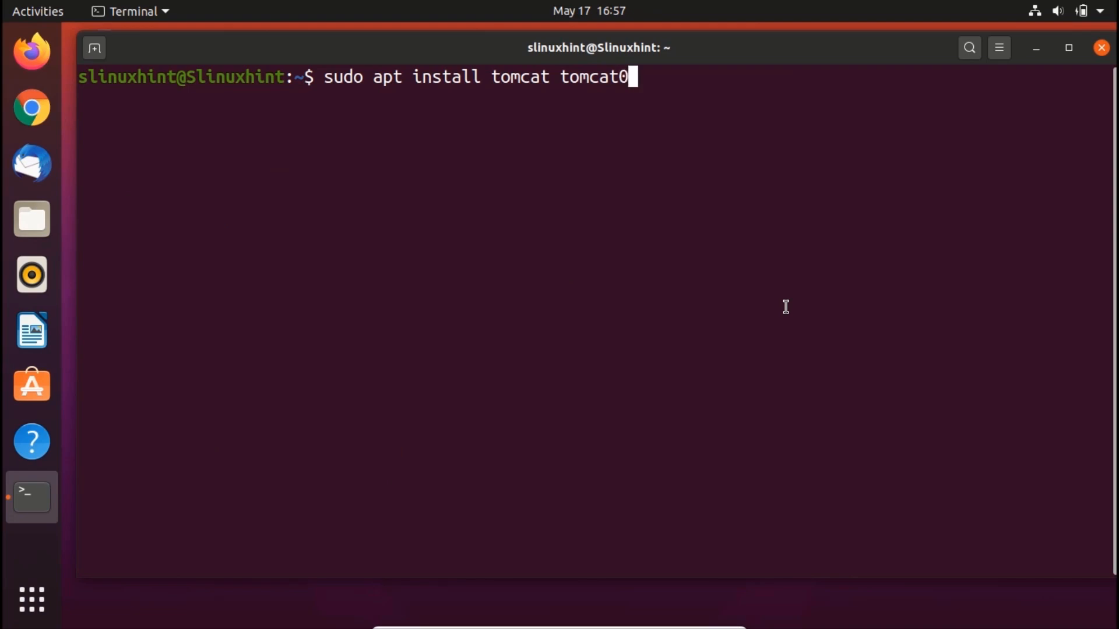
{"action": "type", "text": "9"}
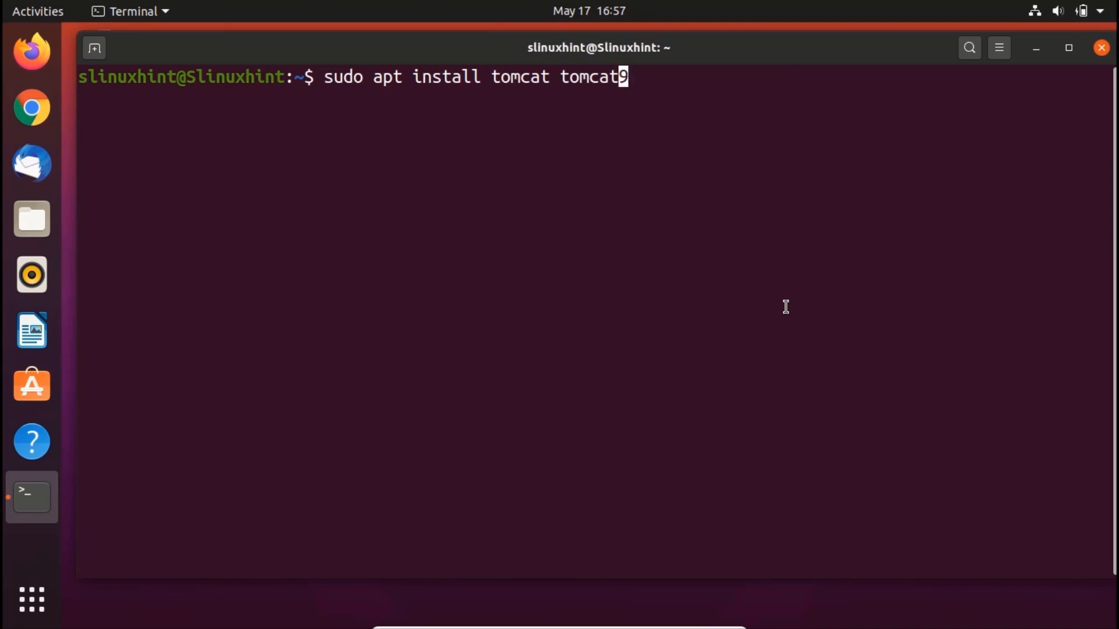
{"action": "type", "text": "9"}
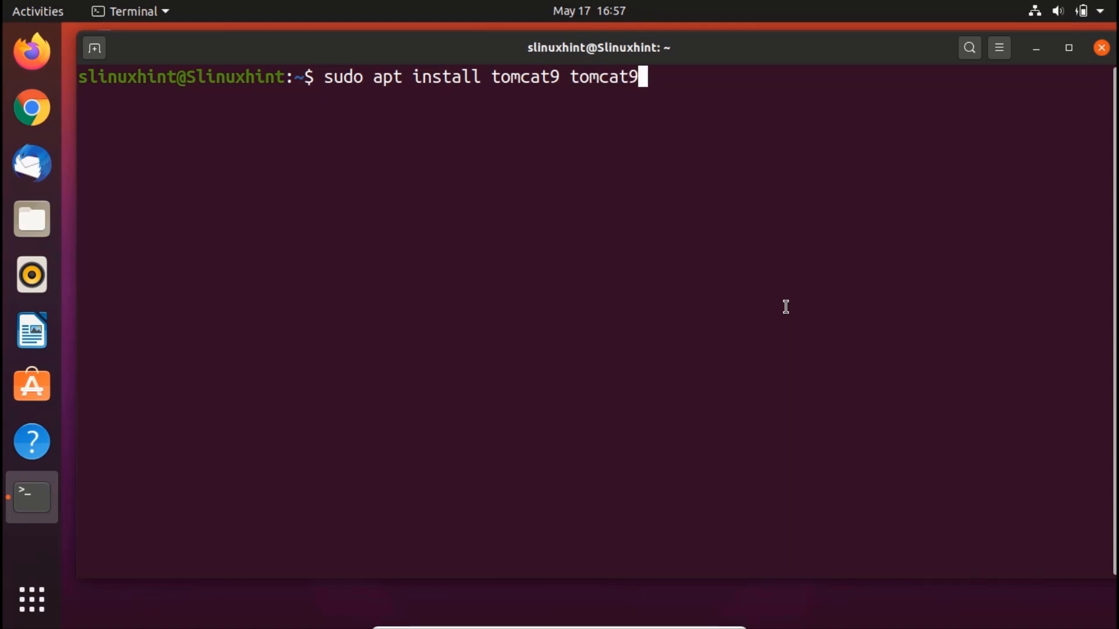
{"action": "type", "text": "-admin"}
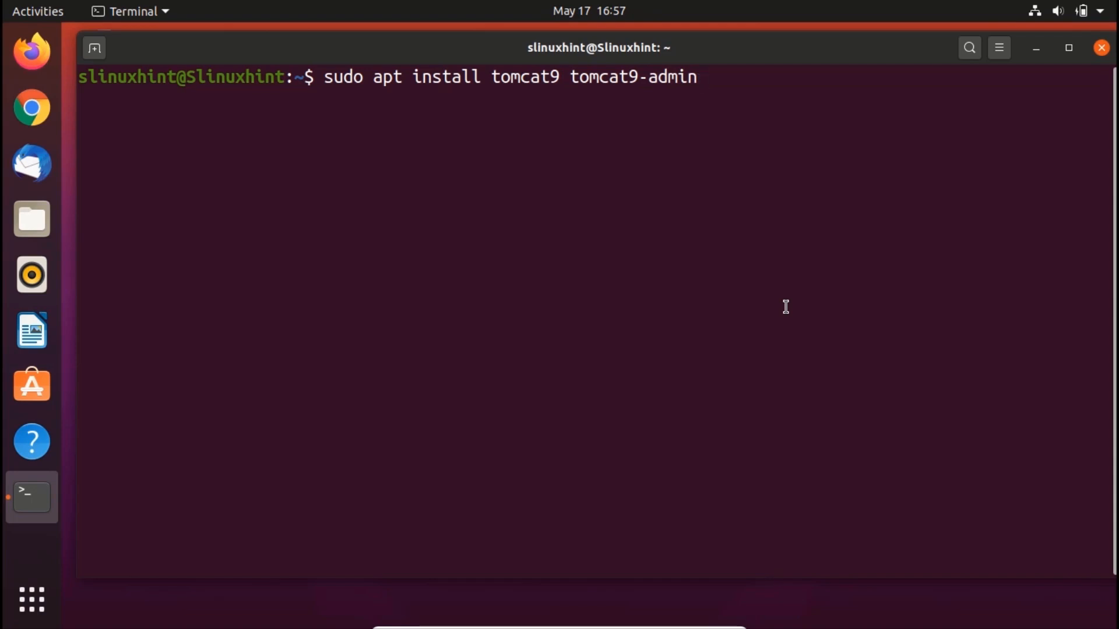
{"action": "key", "text": "Return"}
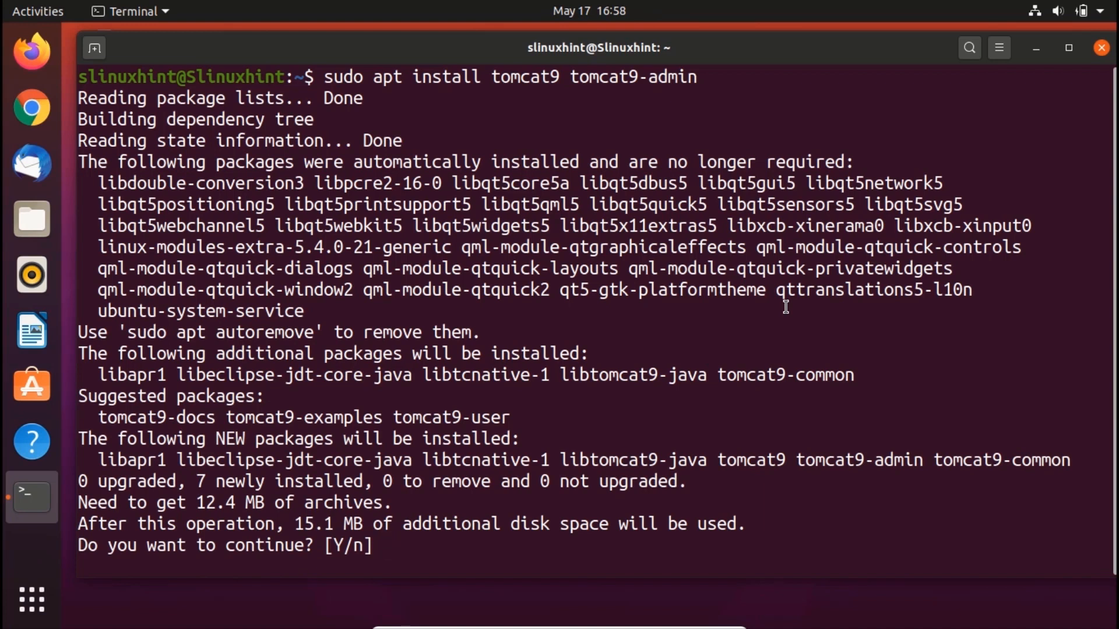
{"action": "type", "text": "y"}
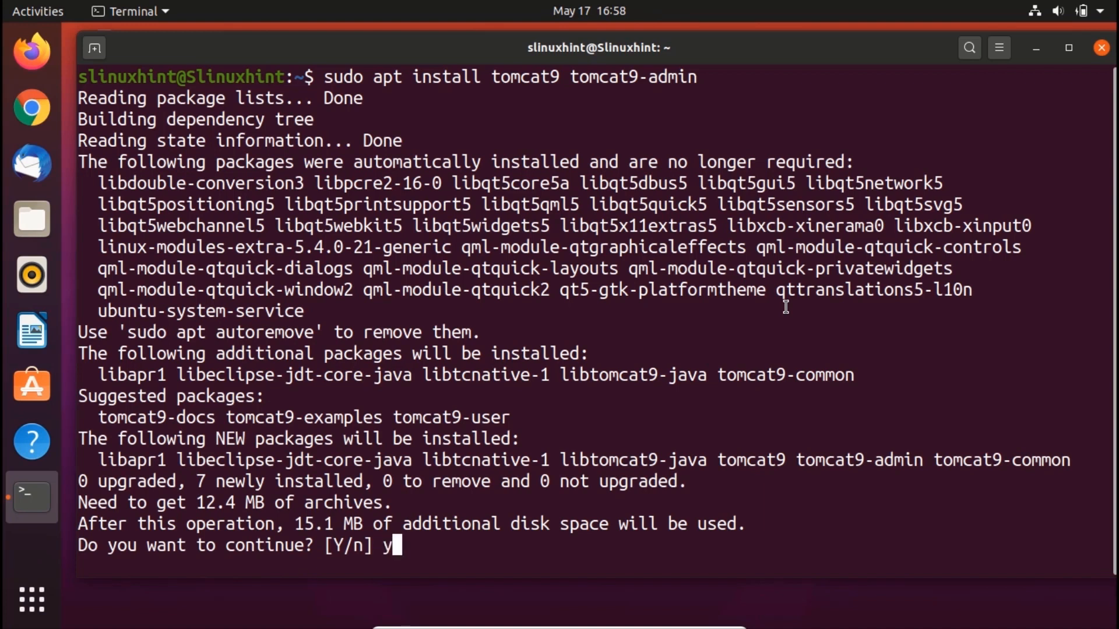
{"action": "key", "text": "Return"}
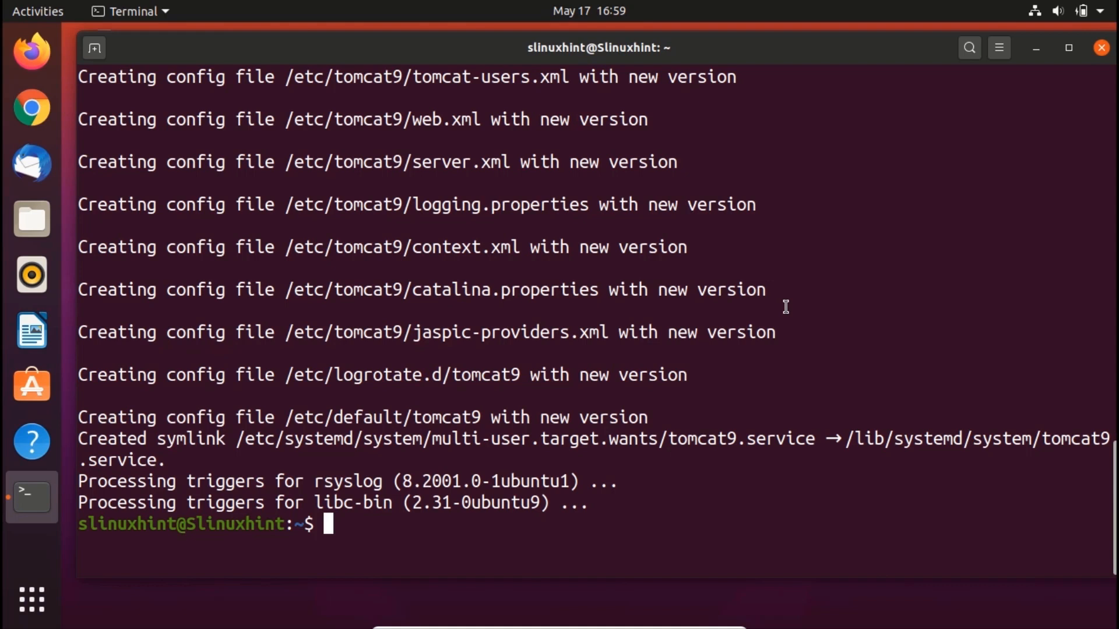
{"action": "type", "text": "c"}
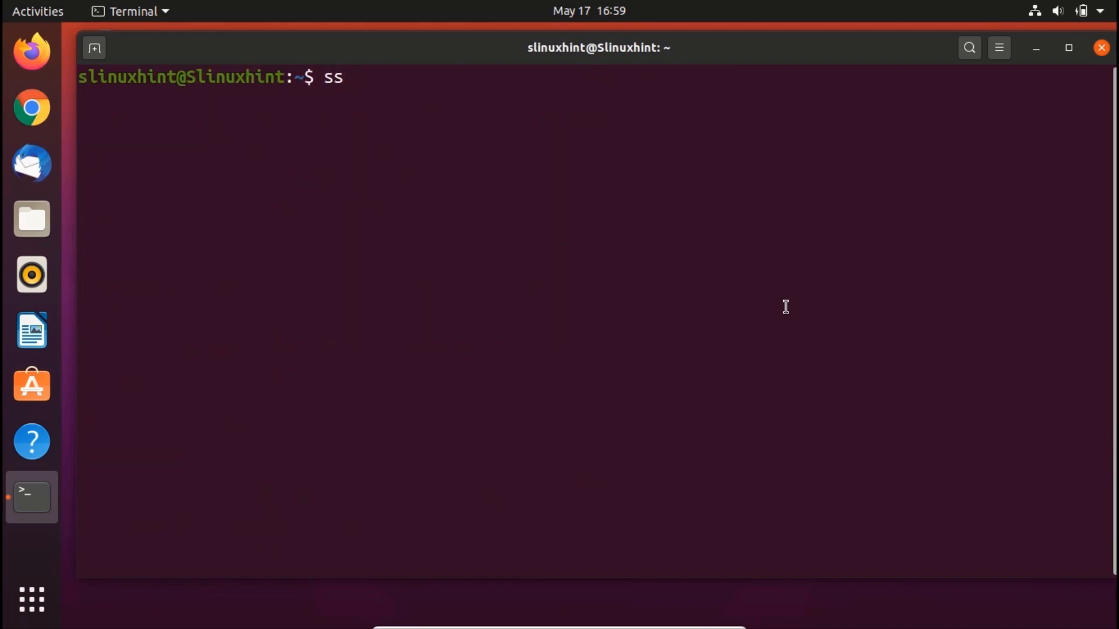
- List listening TCP ports with ss -ltn, confirming a service on port 8080
{"action": "type", "text": "-lt"}
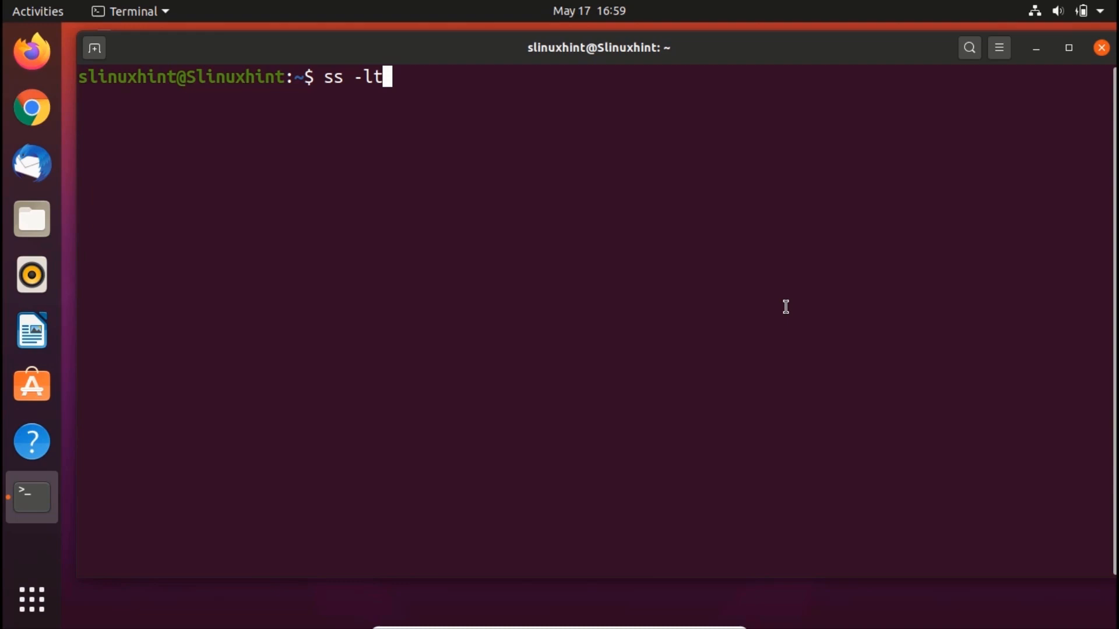
{"action": "key", "text": "Return"}
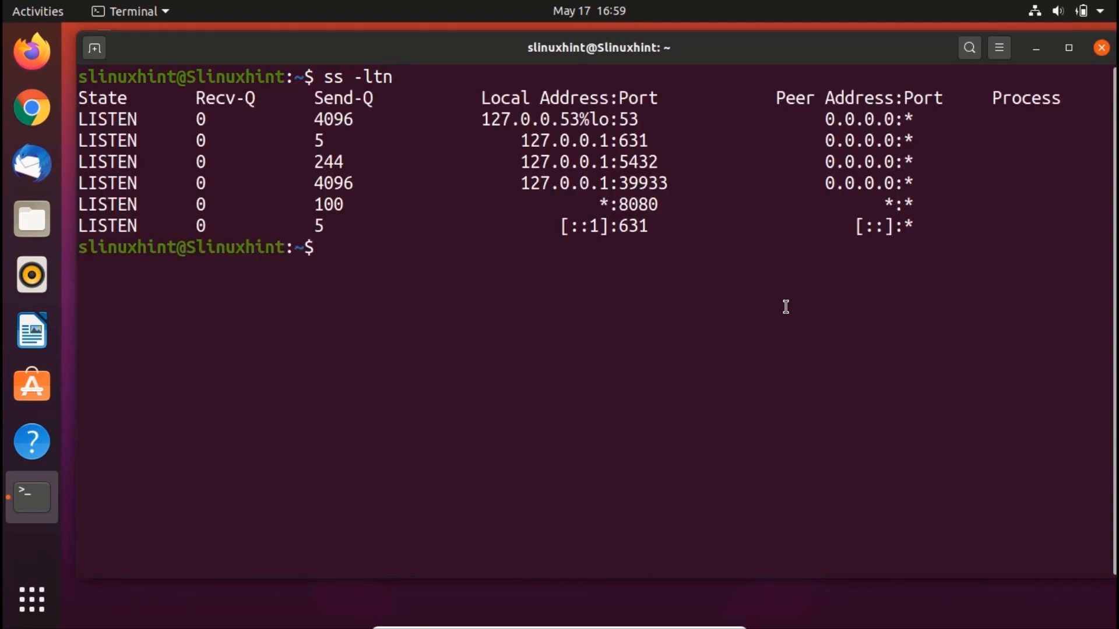
{"action": "double_click", "coordinate": [628, 204]}
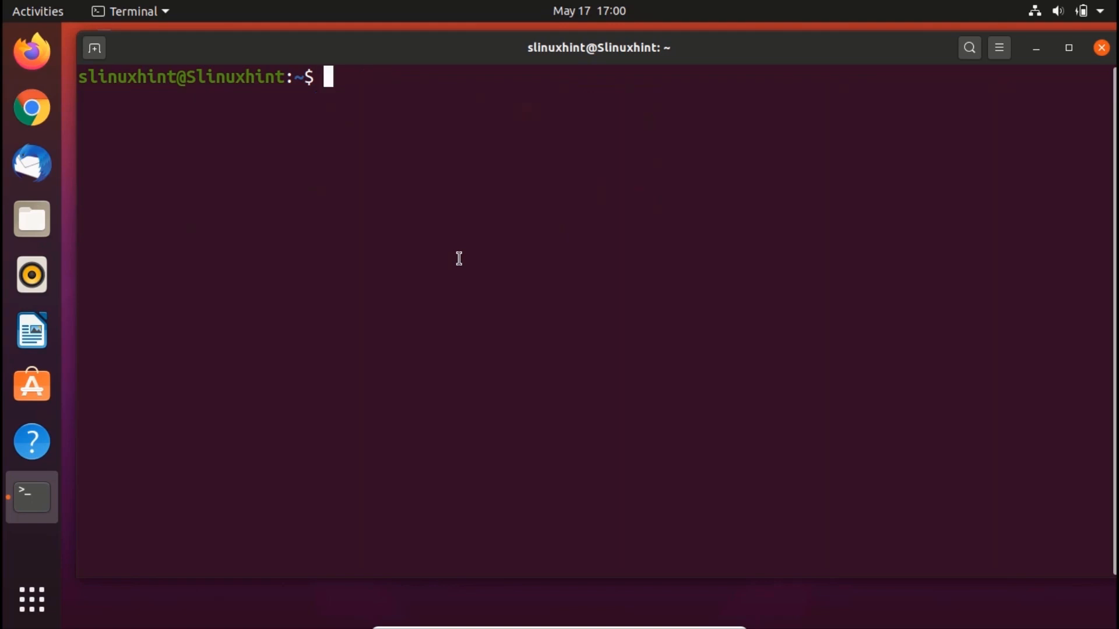
- Run sudo systemctl enable tomcat9, correcting 'disable' to 'enable' before executing
{"action": "type", "text": "sudo"}
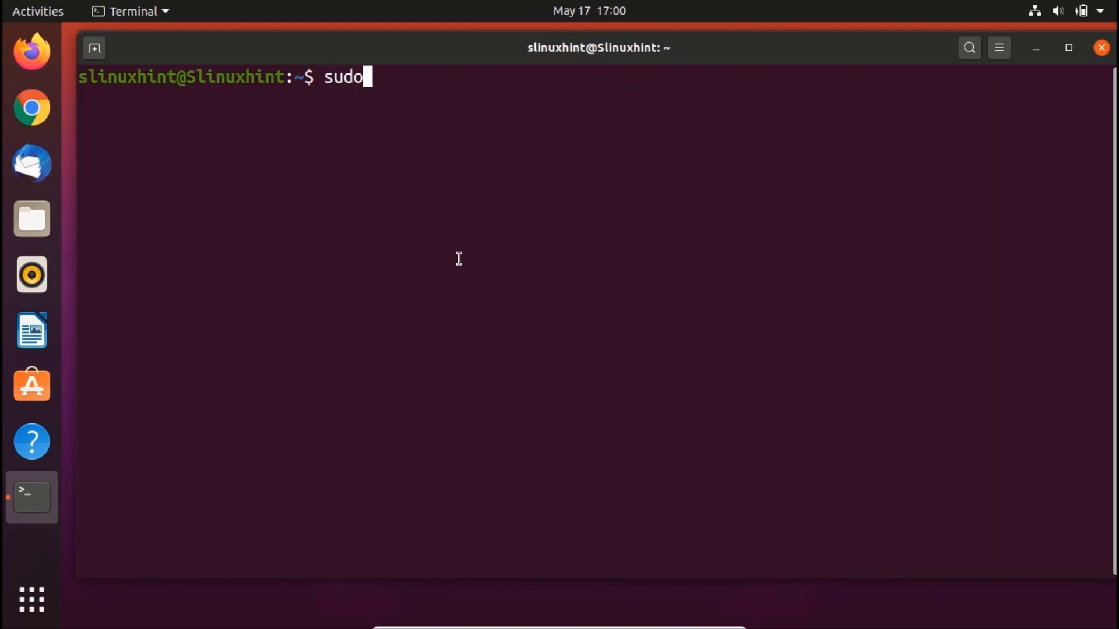
{"action": "type", "text": "sy"}
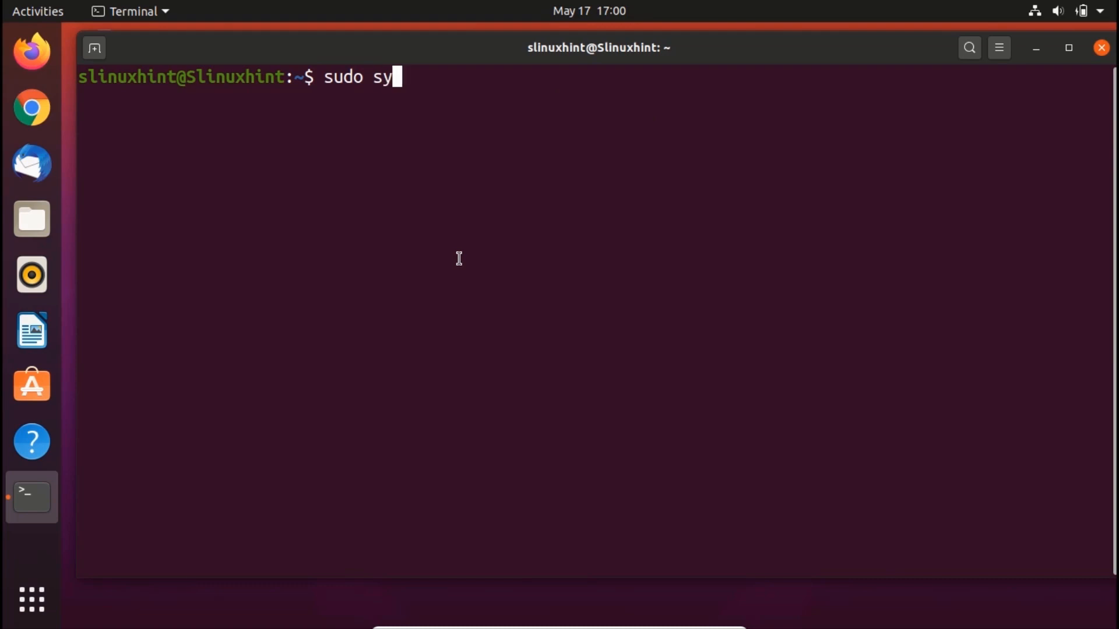
{"action": "type", "text": "stemctl"}
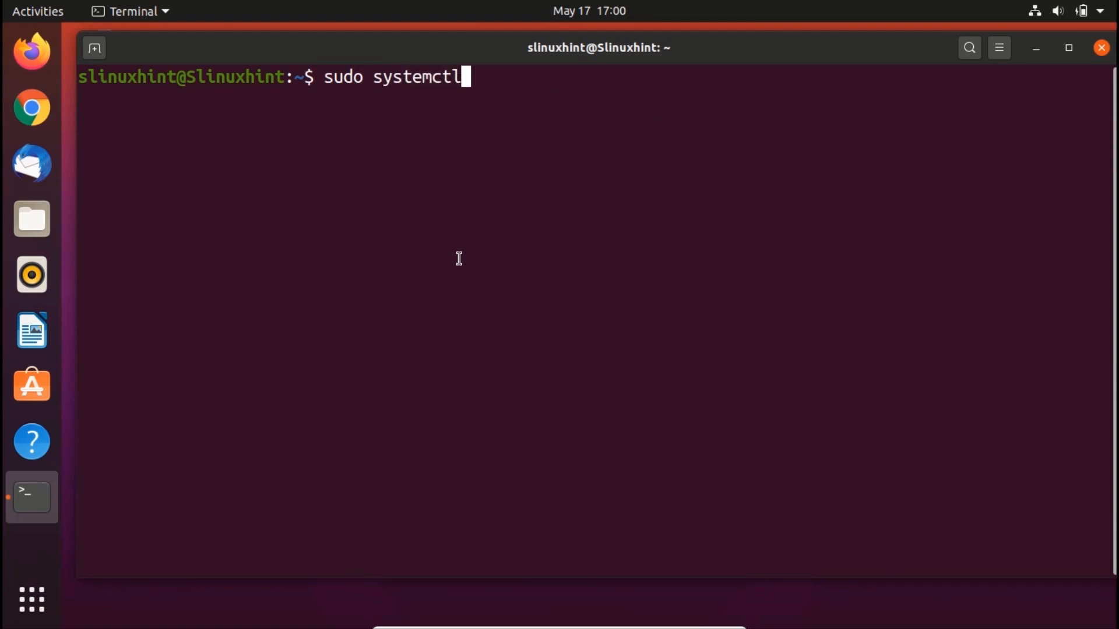
{"action": "type", "text": "disable"}
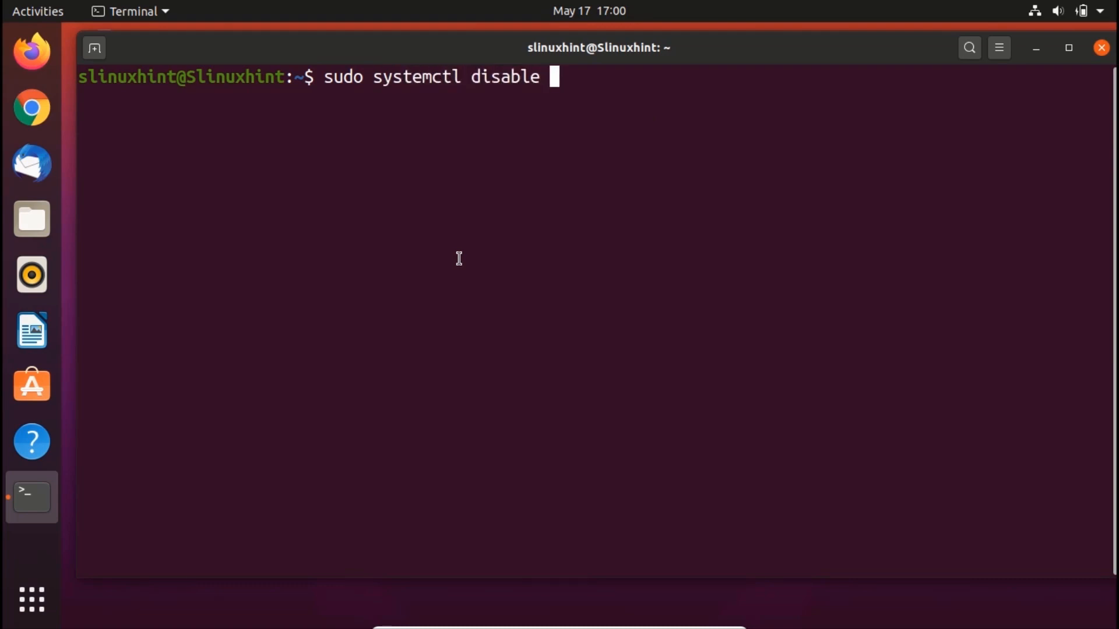
{"action": "type", "text": "to"}
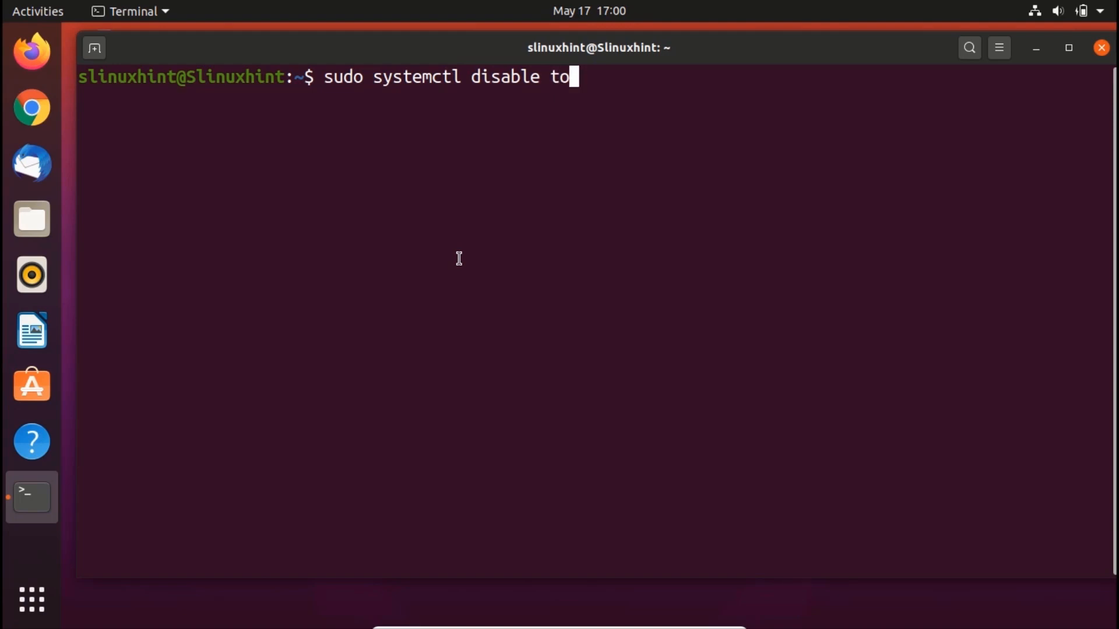
{"action": "type", "text": "mcat9"}
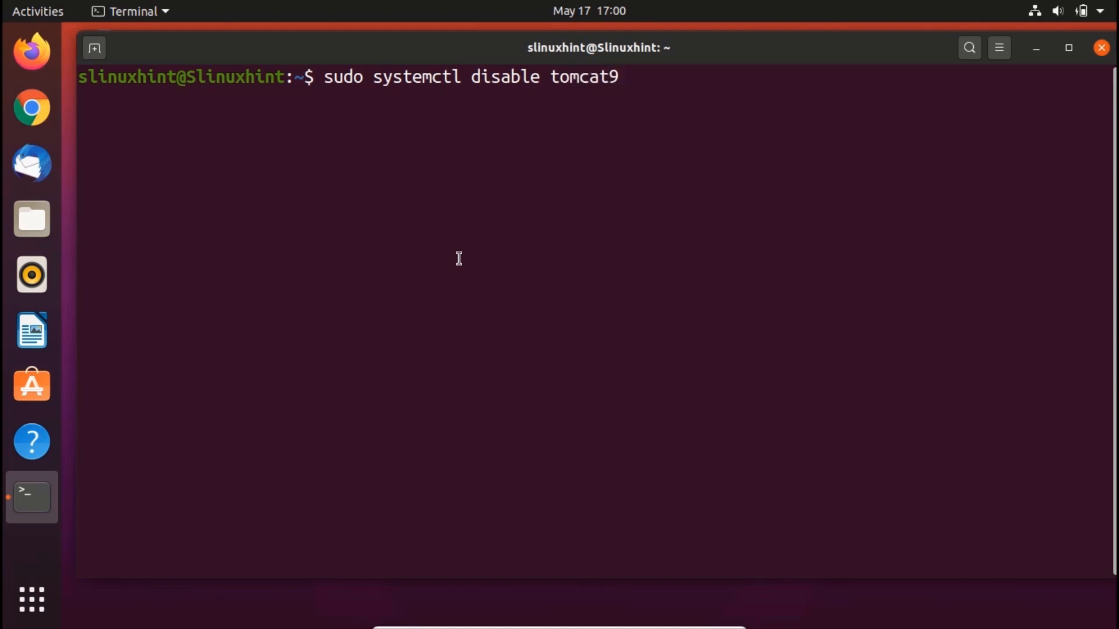
{"action": "key", "text": "BackSpace"}
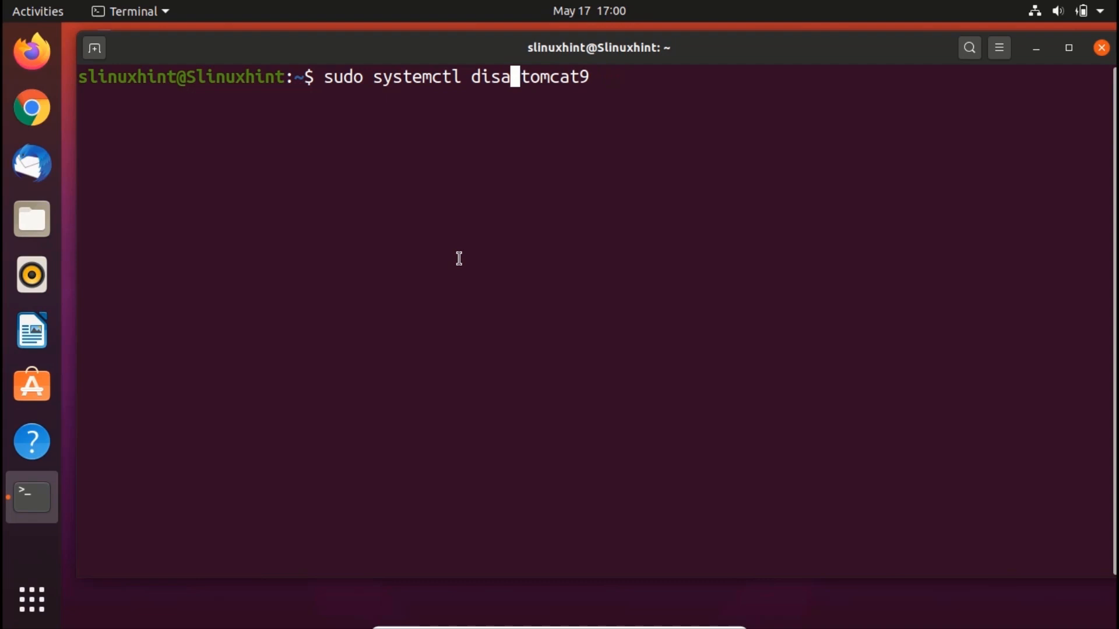
{"action": "type", "text": "ena"}
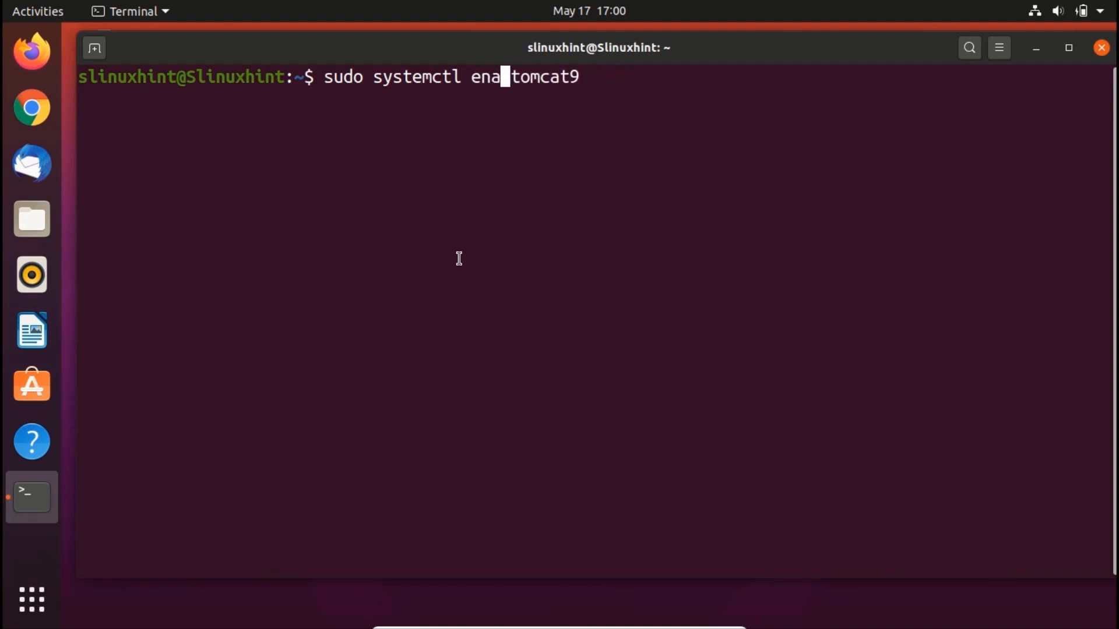
{"action": "key", "text": "Return"}
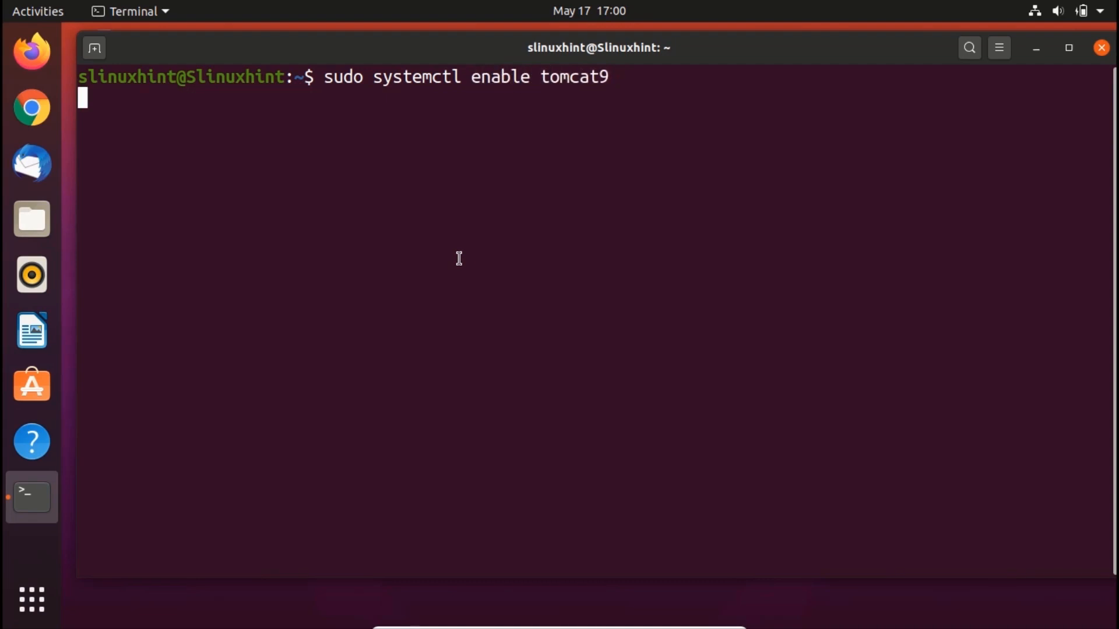
{"action": "key", "text": "Return"}
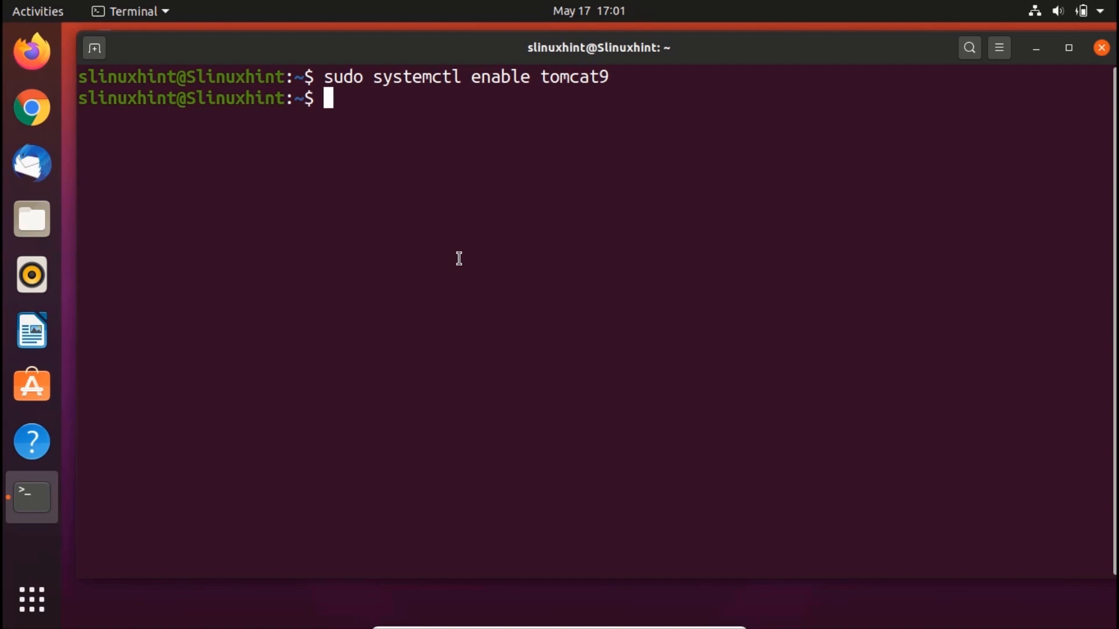
- Add a ufw rule allowing TCP from any to any on port 8080
{"action": "type", "text": "sudo"}
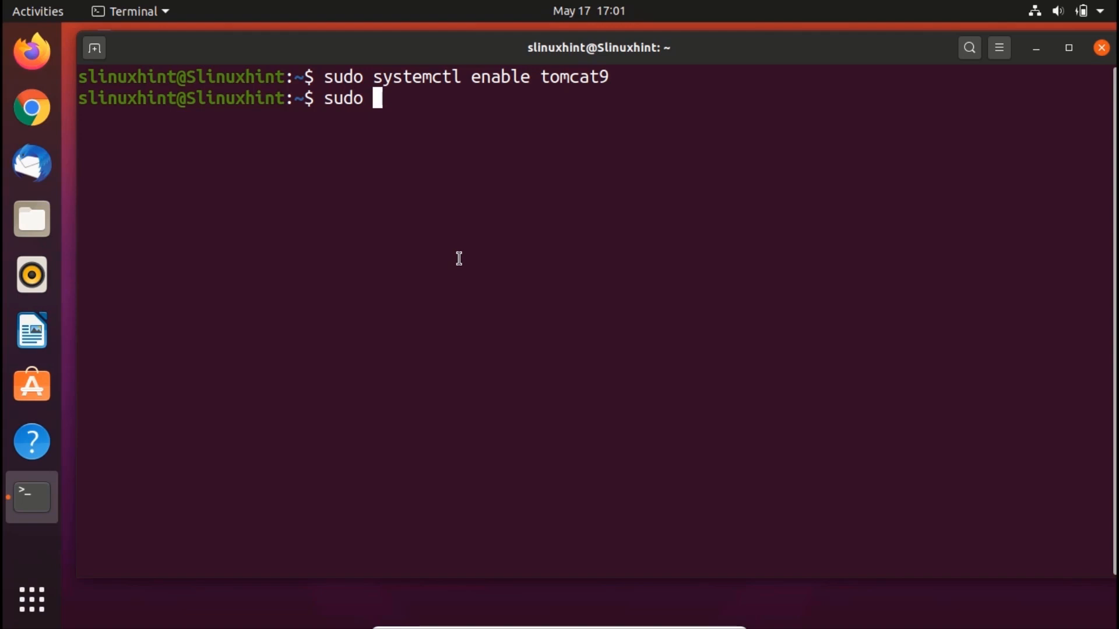
{"action": "type", "text": "ufw"}
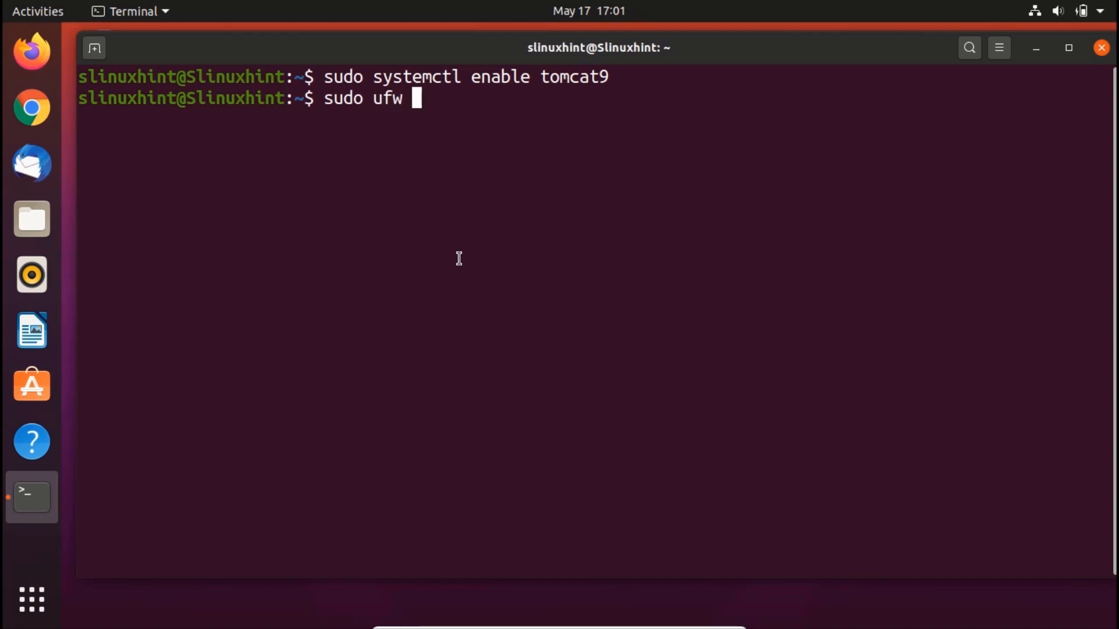
{"action": "type", "text": "allow"}
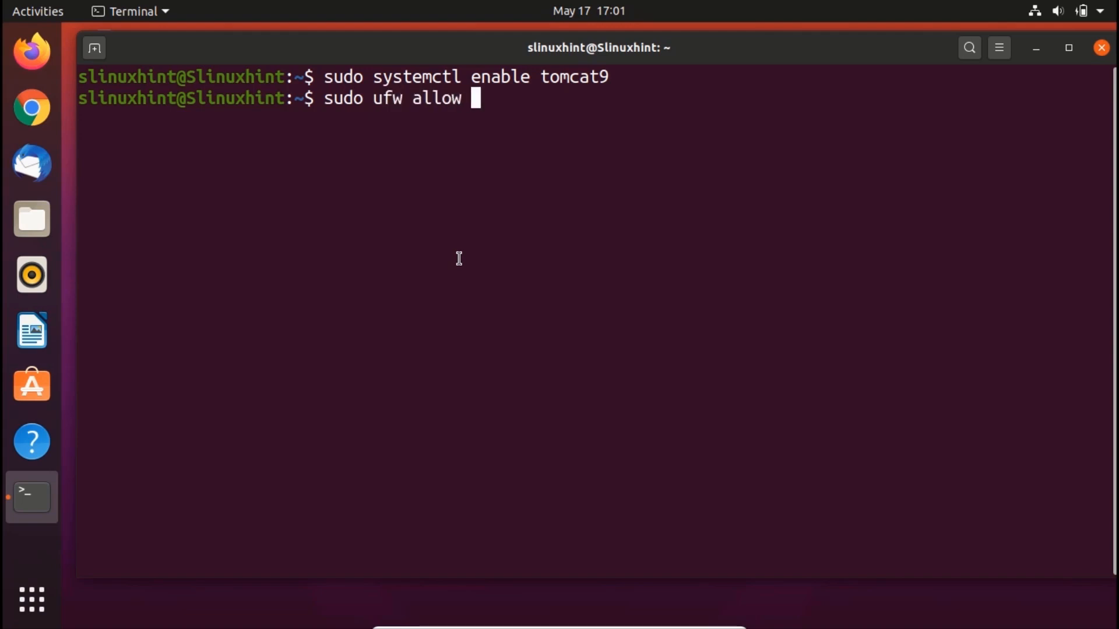
{"action": "type", "text": "from any"}
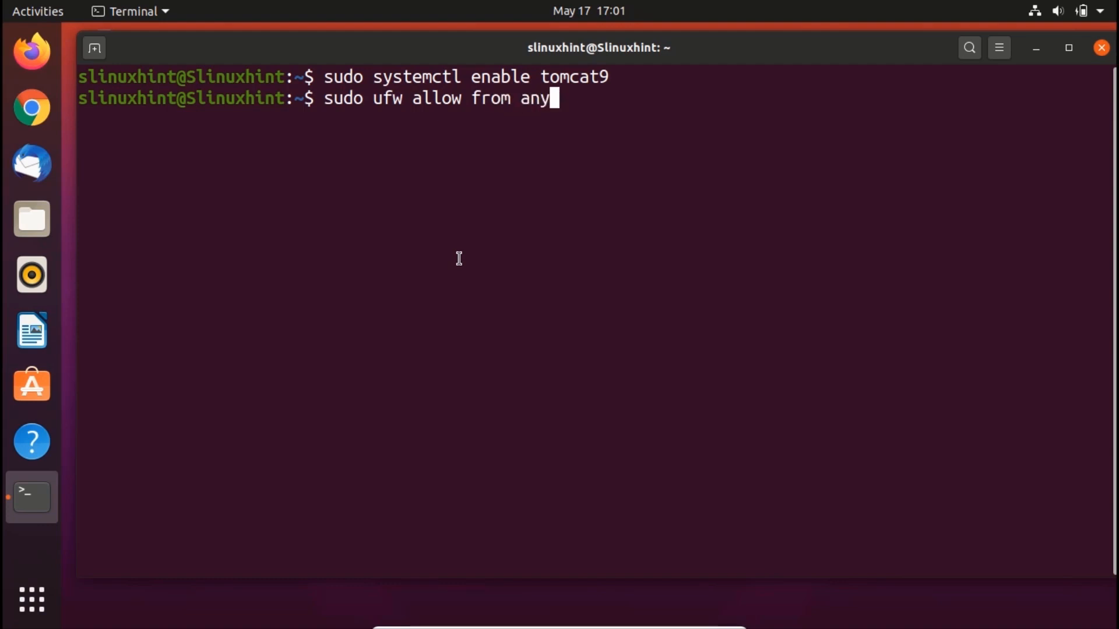
{"action": "type", "text": "to any"}
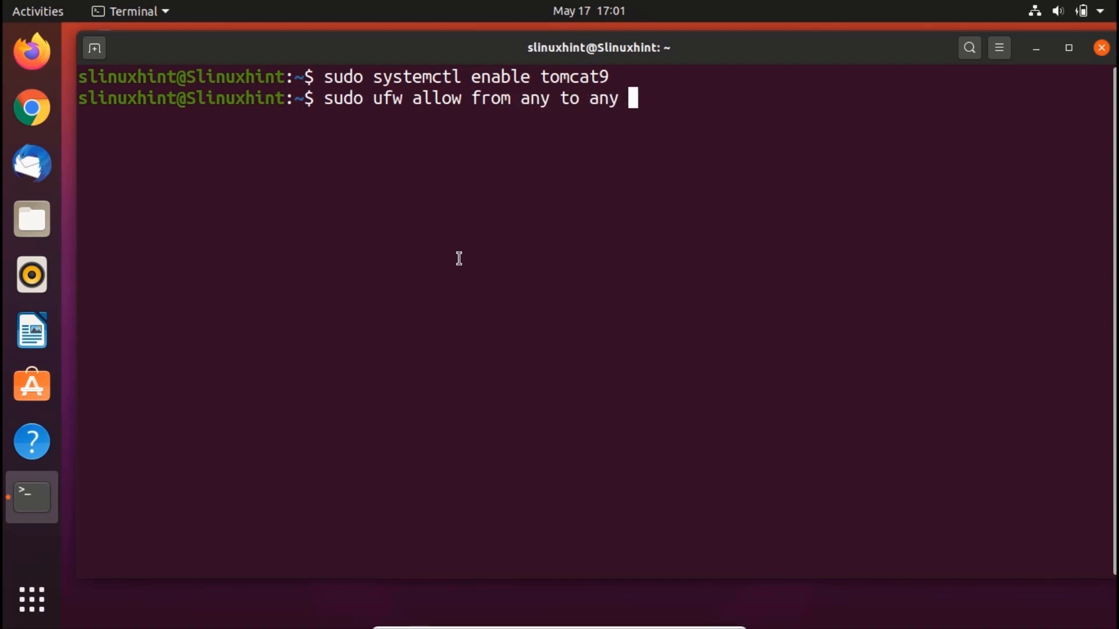
{"action": "type", "text": "port"}
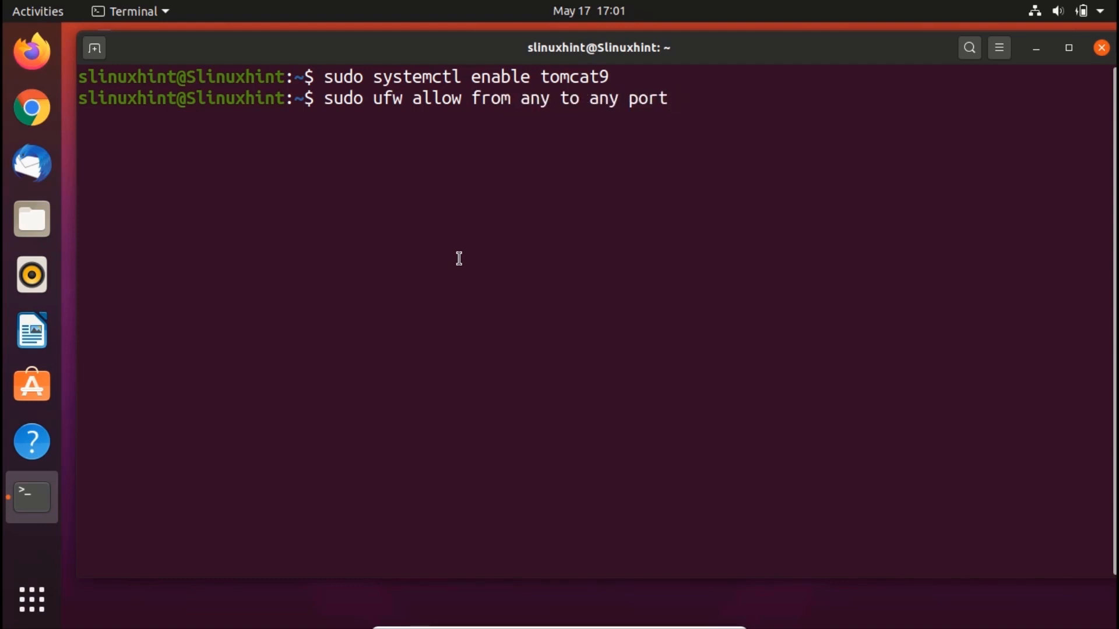
{"action": "type", "text": "808"}
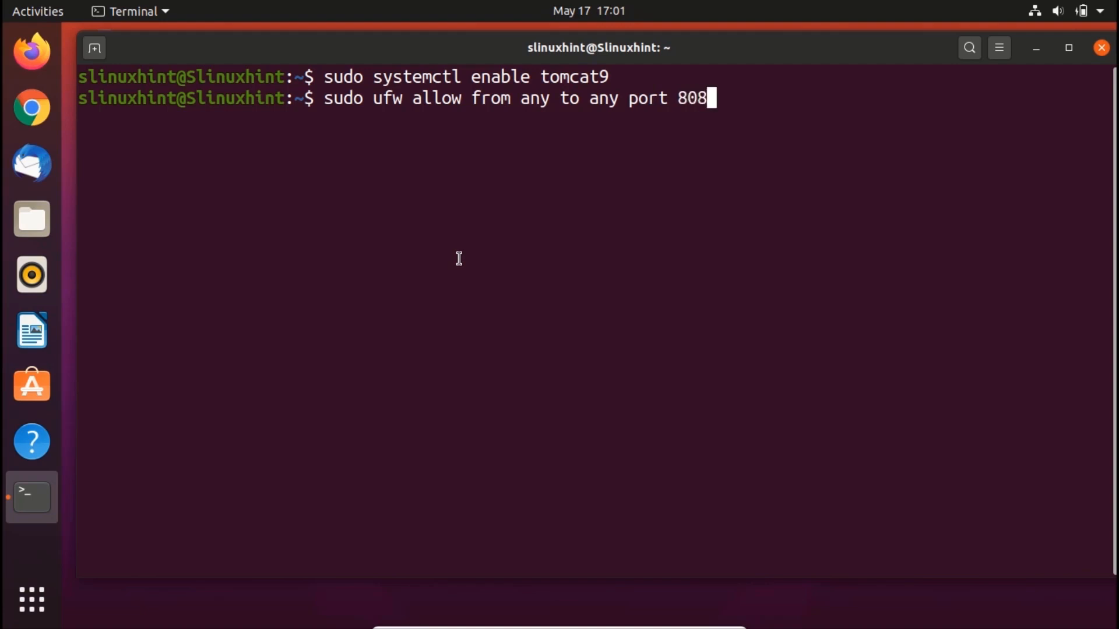
{"action": "type", "text": "0"}
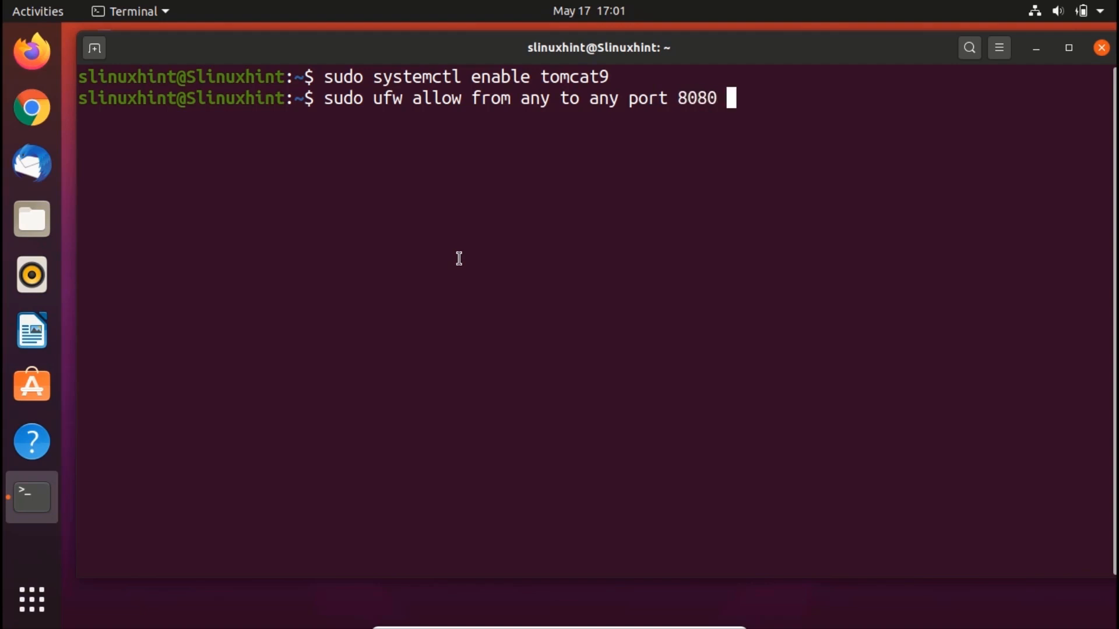
{"action": "type", "text": "proto"}
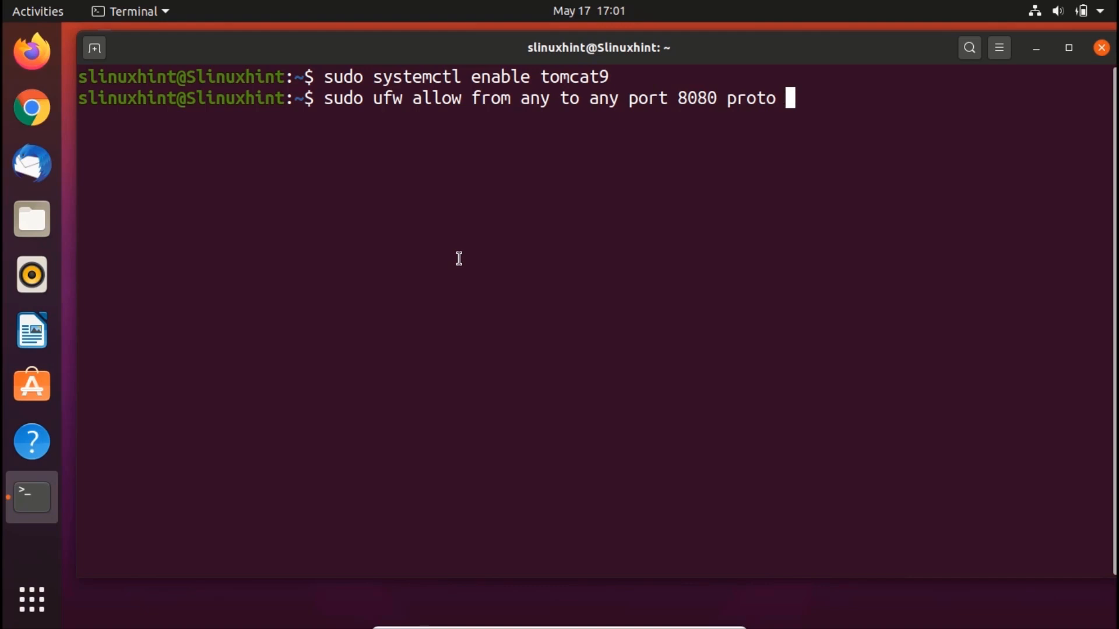
{"action": "type", "text": "tcp"}
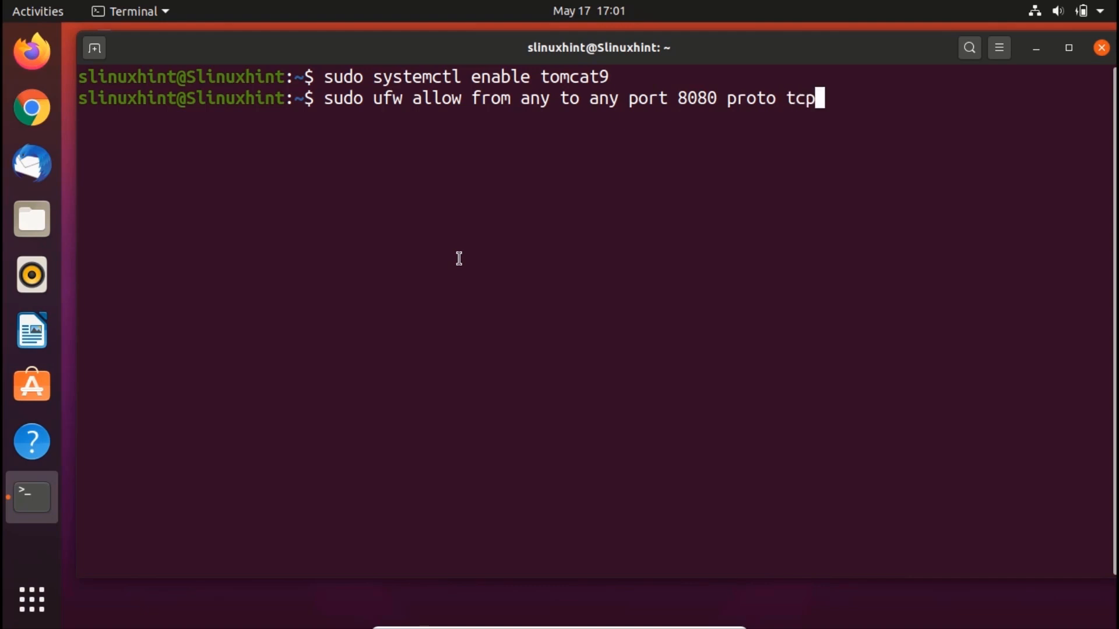
{"action": "key", "text": "Return"}
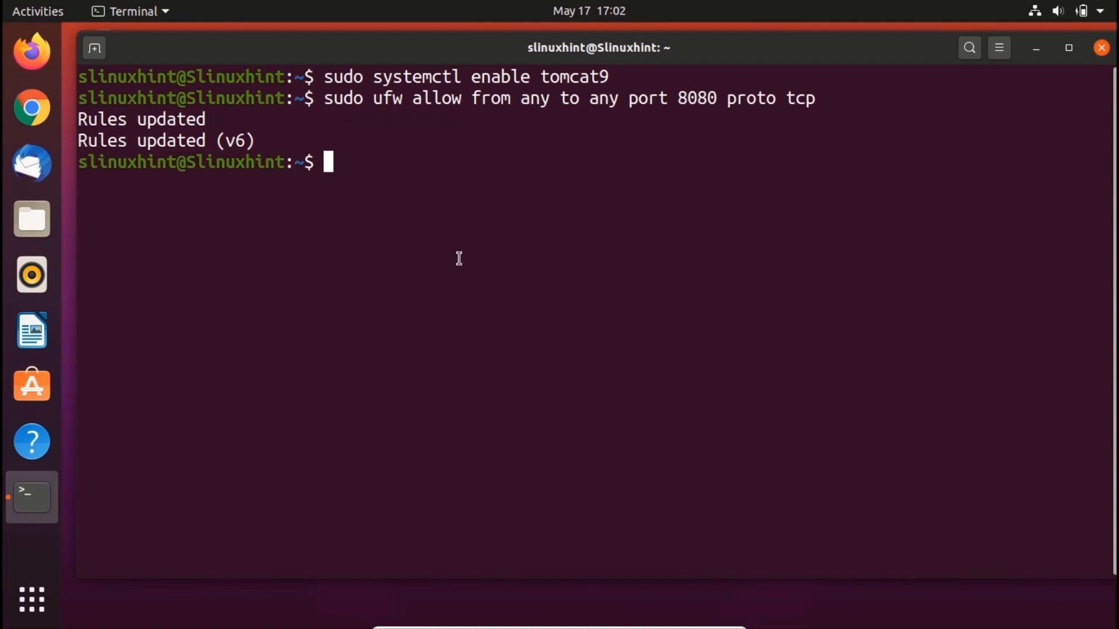
{"action": "mouse_move", "coordinate": [32, 50]}
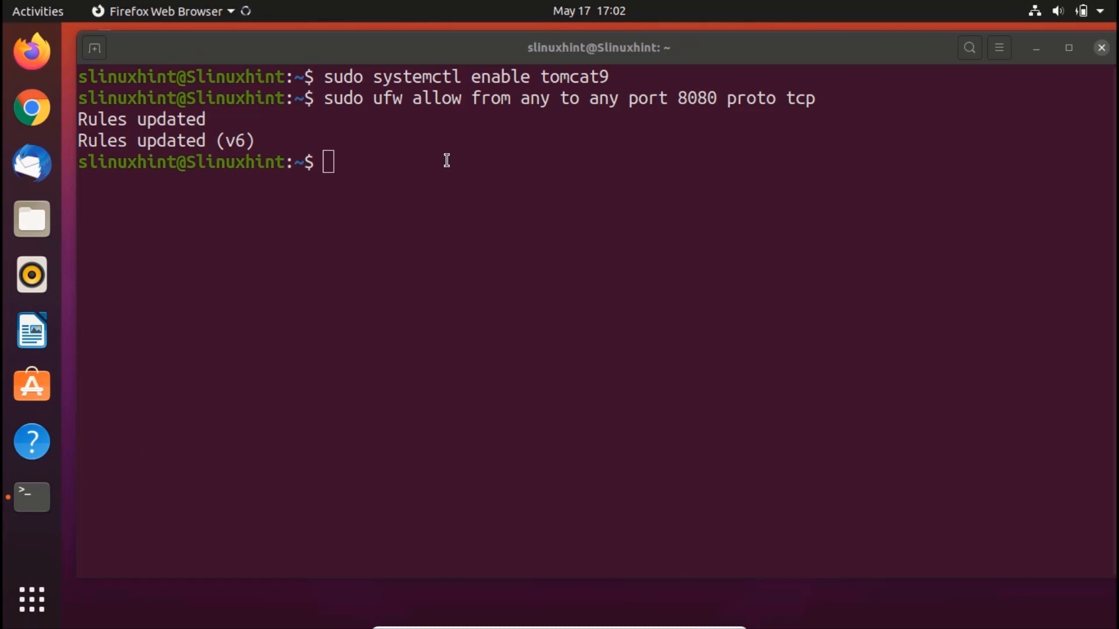
- Enter 127.0.0.1:8080 in the Firefox address bar
{"action": "left_click", "coordinate": [31, 50]}
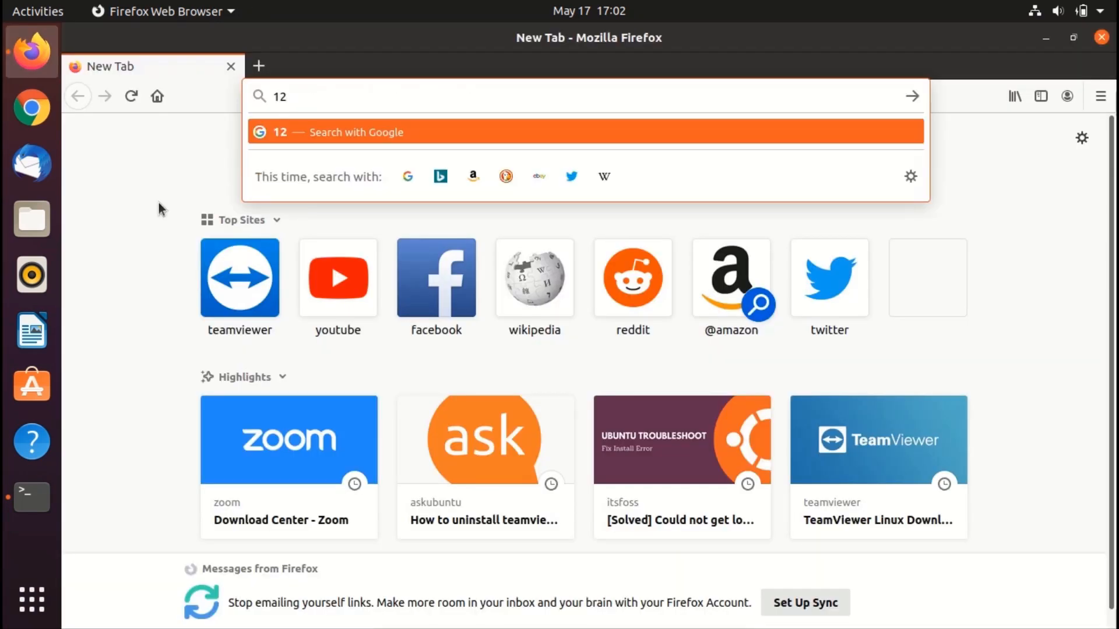
{"action": "type", "text": "7"}
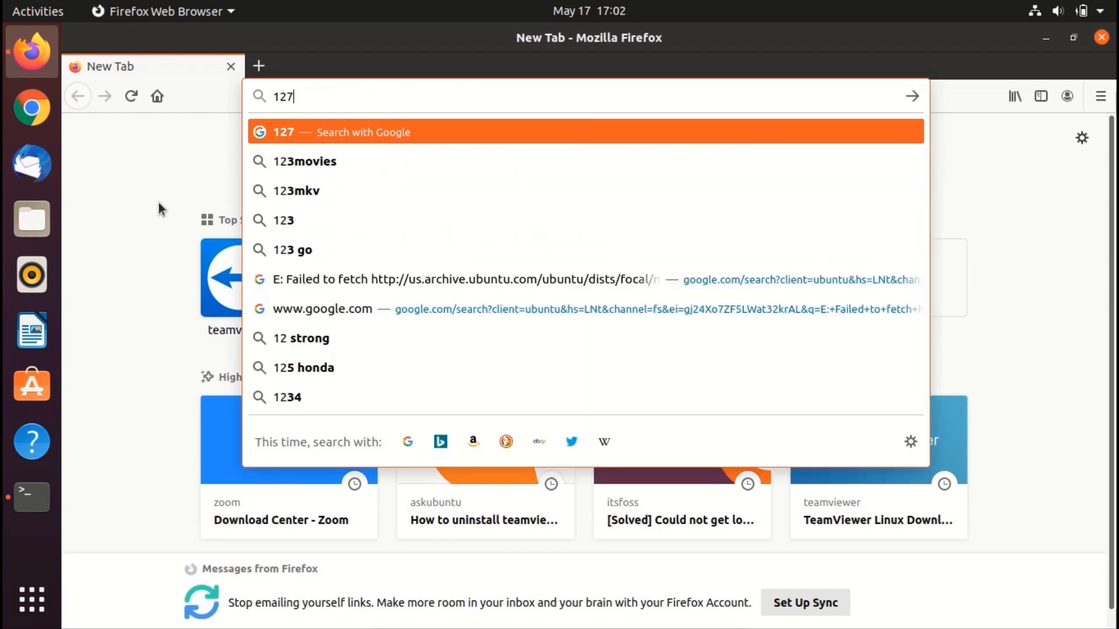
{"action": "type", "text": ".0."}
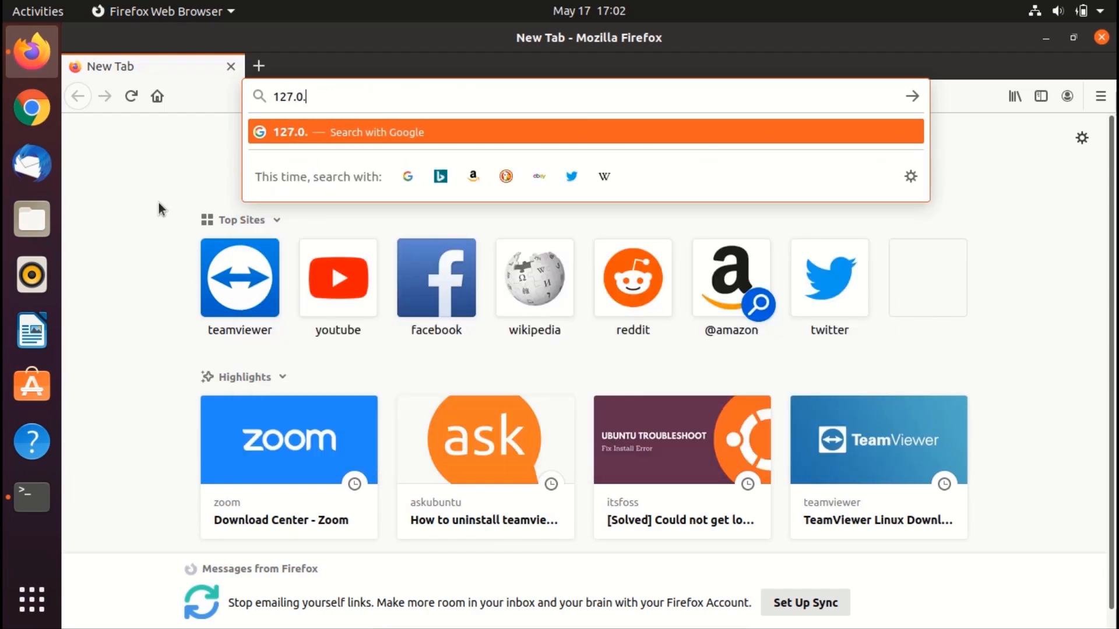
{"action": "type", "text": "0.1:"}
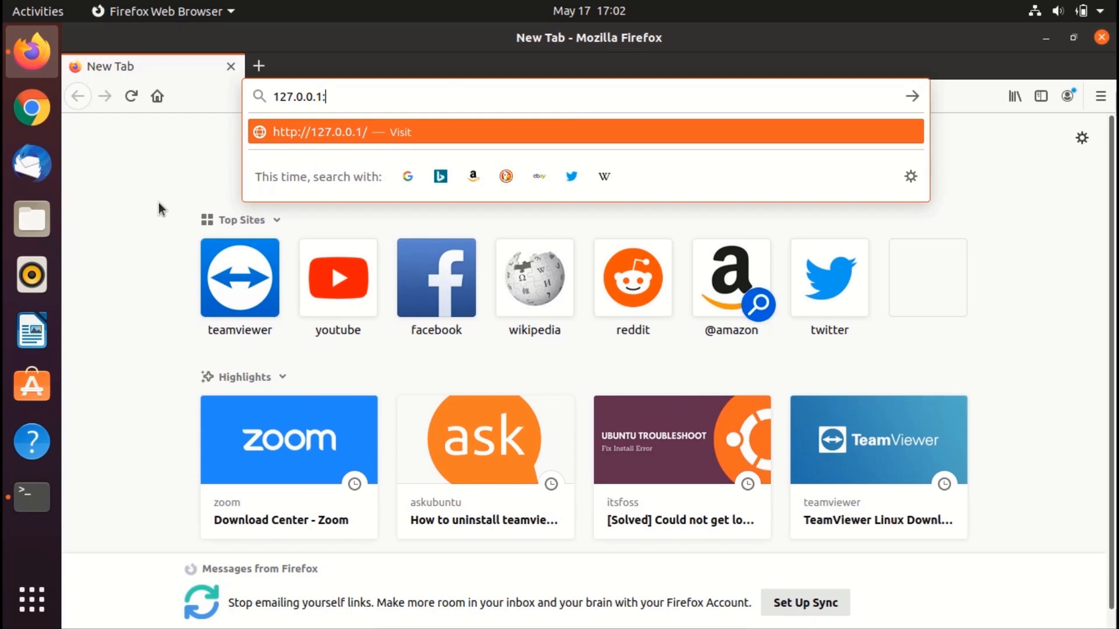
{"action": "type", "text": "80"}
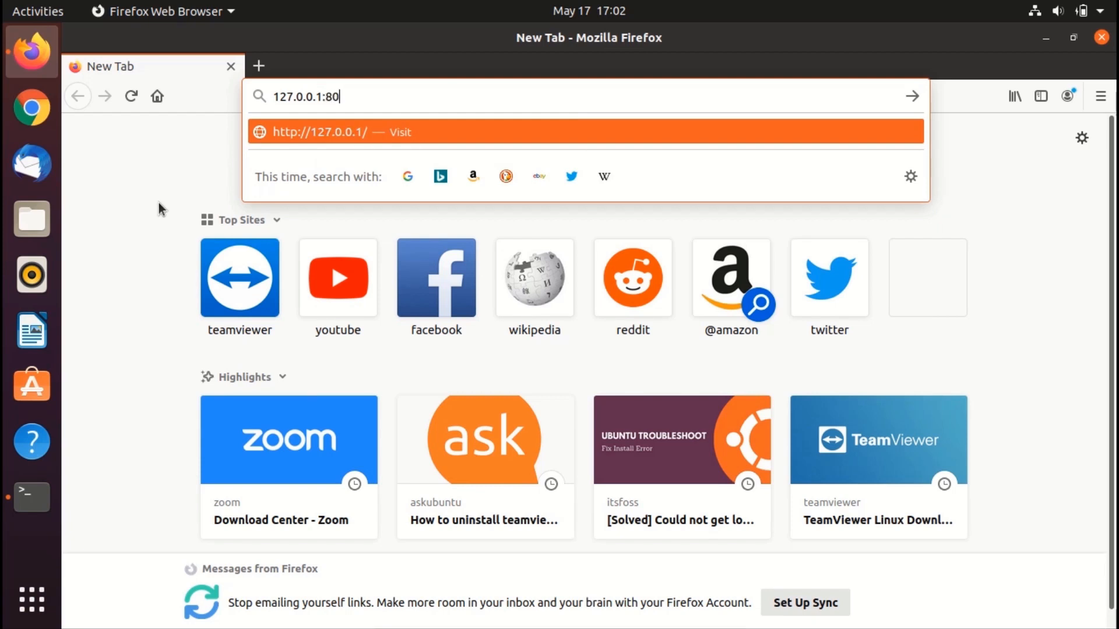
{"action": "type", "text": "80"}
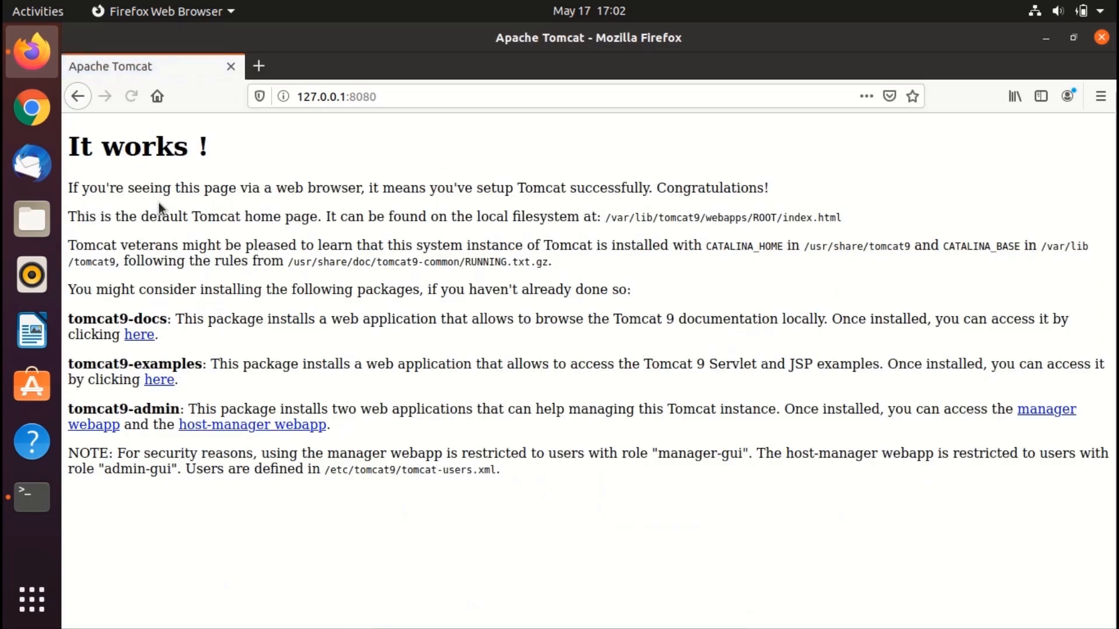
{"action": "mouse_move", "coordinate": [135, 178]}
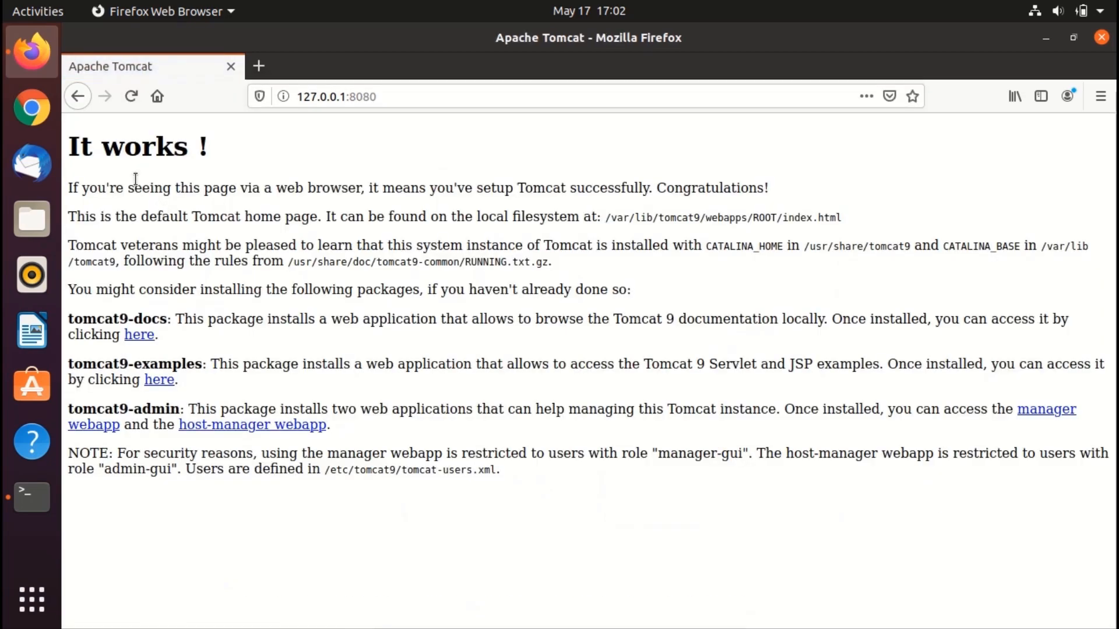
{"action": "mouse_move", "coordinate": [271, 207]}
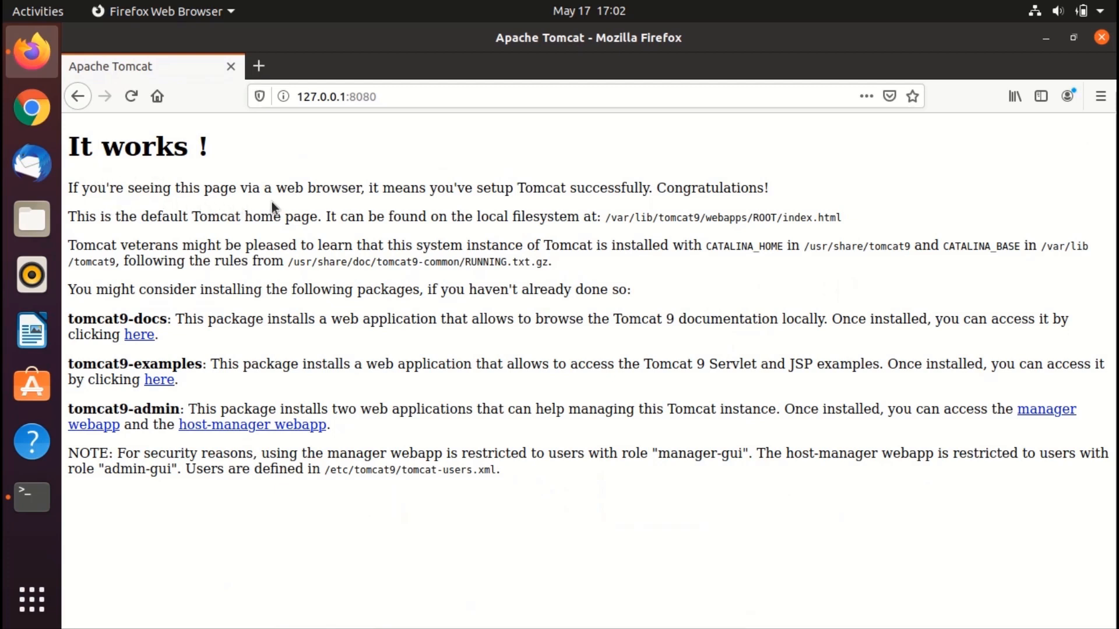
{"action": "mouse_move", "coordinate": [443, 204]}
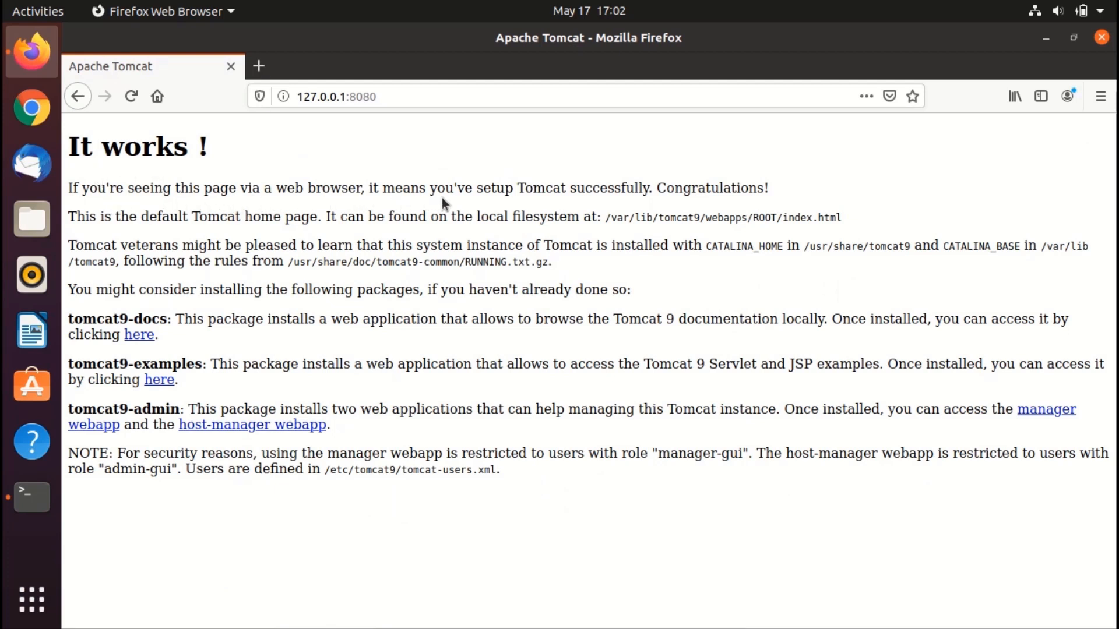
{"action": "mouse_move", "coordinate": [806, 186]}
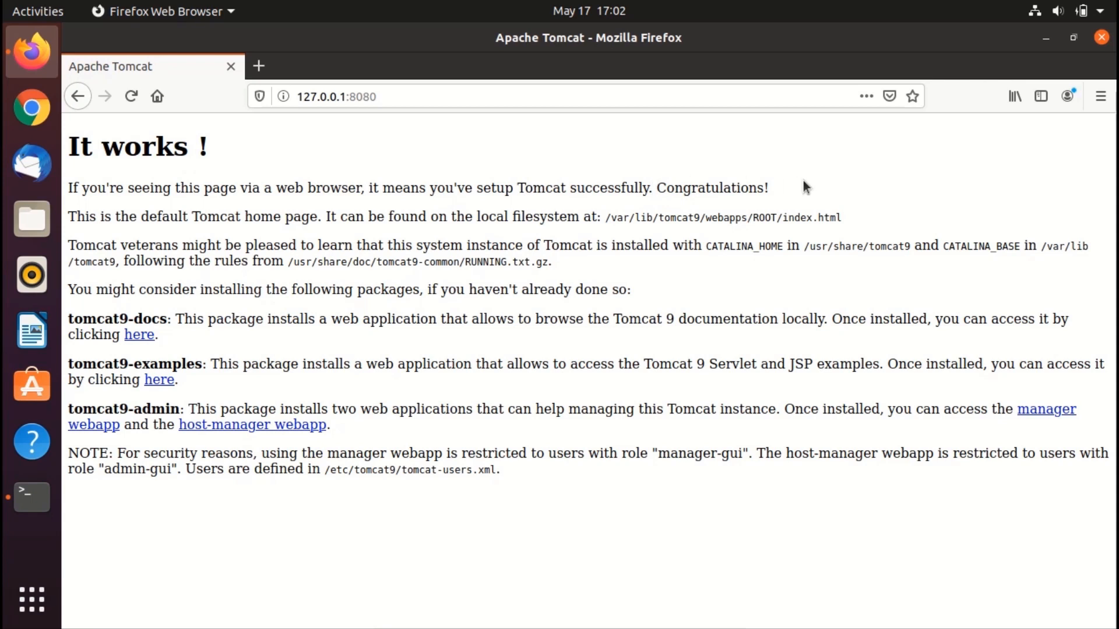